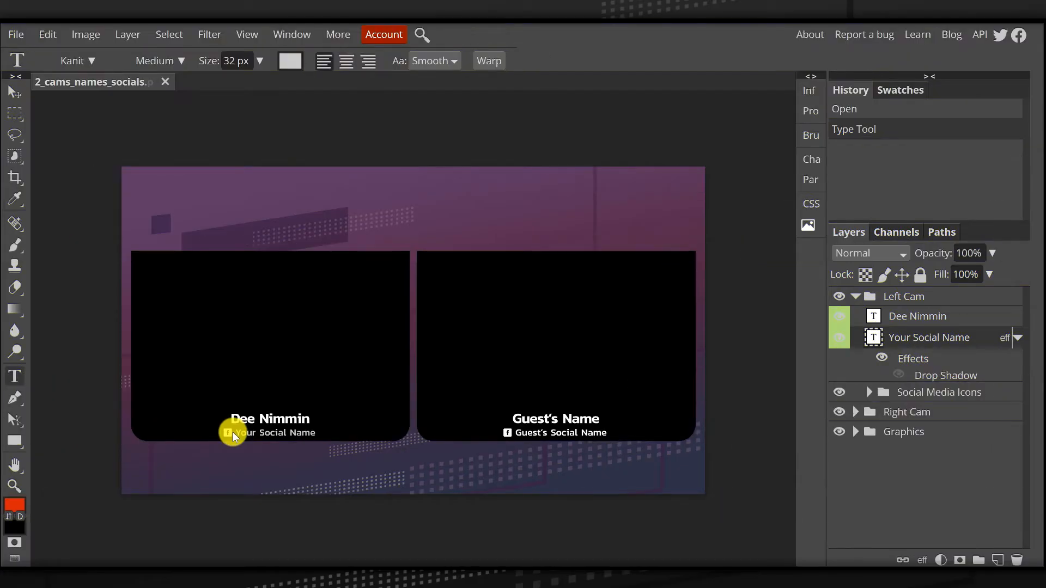
Close the finished overlay document to return to the start screen.
{"action": "left_click", "coordinate": [270, 433]}
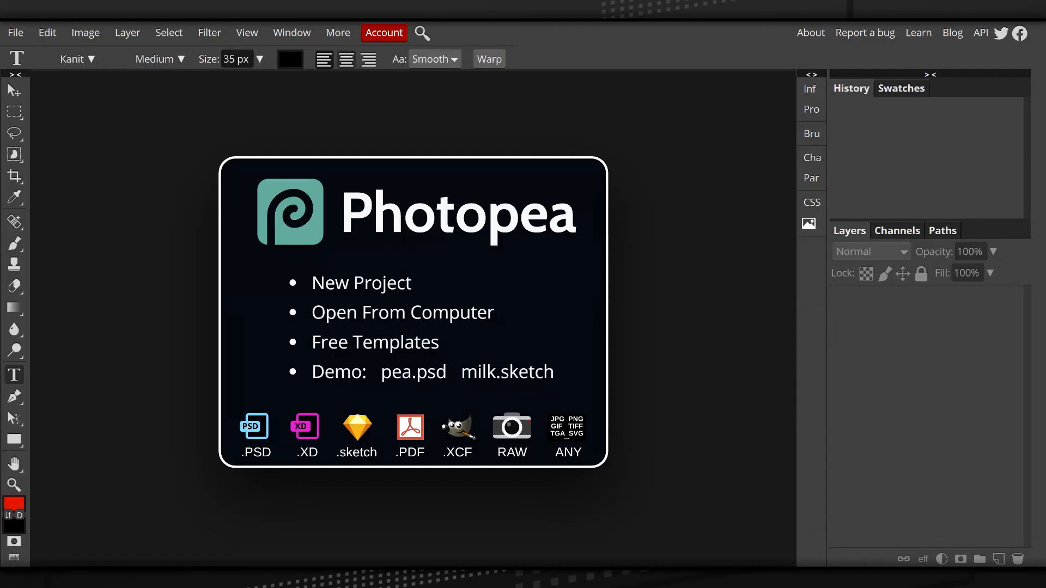
Open 2_cams_names_socials.psd from the Backgrounds 2 Cams folder.
{"action": "left_click", "coordinate": [402, 311]}
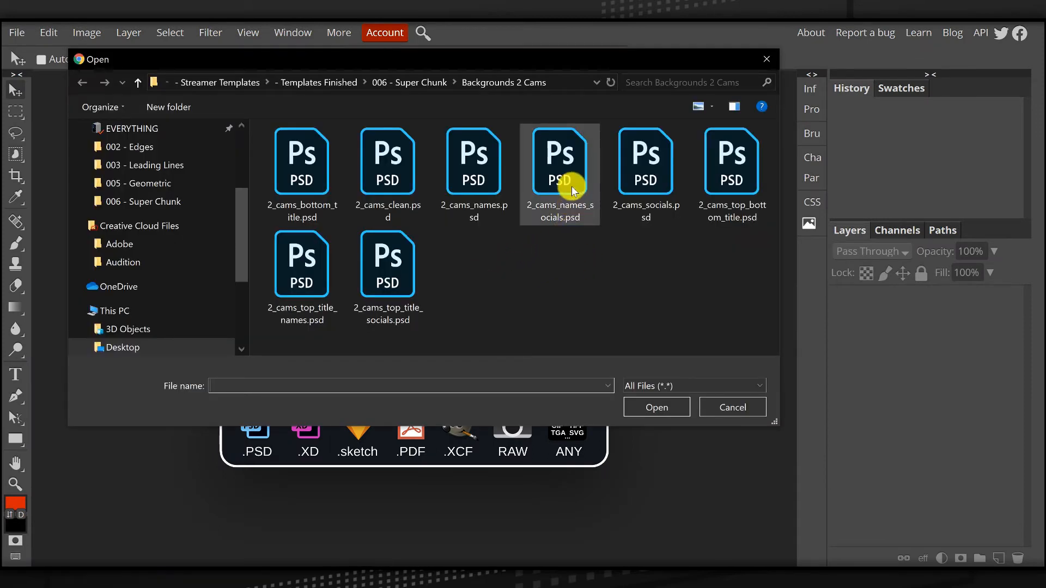
{"action": "left_click", "coordinate": [560, 160]}
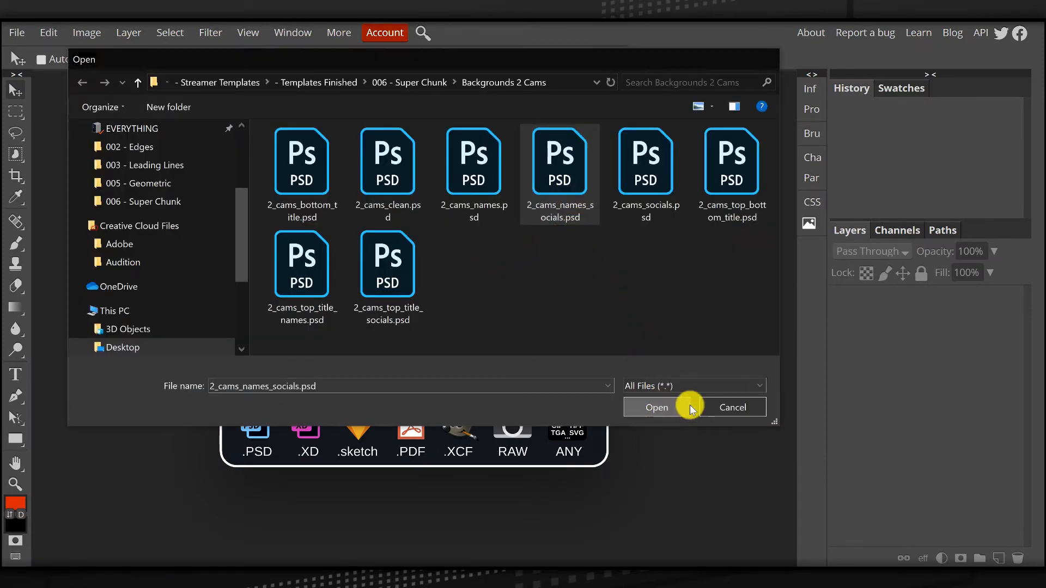
{"action": "left_click", "coordinate": [656, 408]}
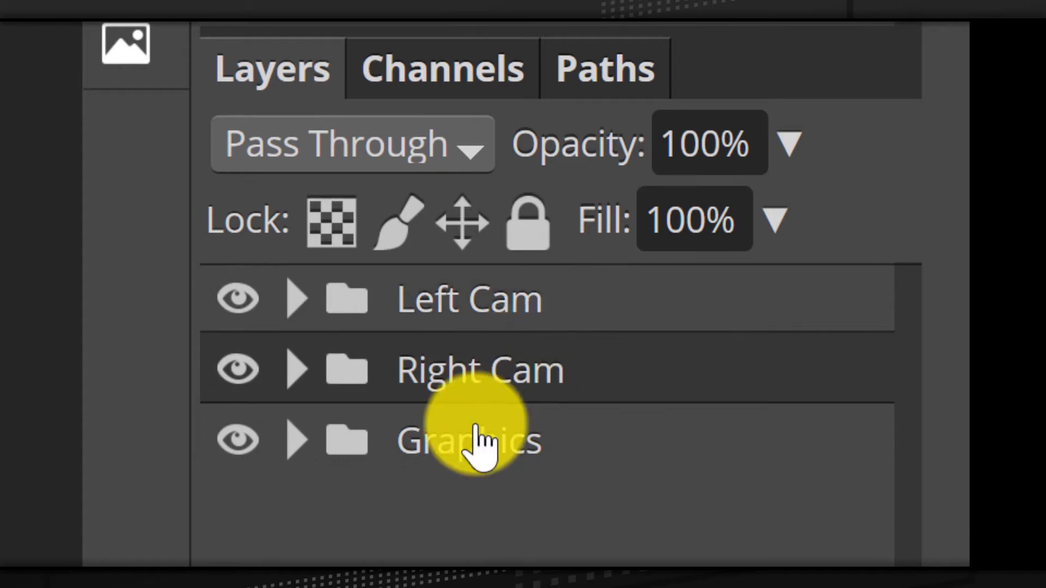
Expand the Left Cam group, peeking into and collapsing its Social Media Icons subgroup.
{"action": "left_click", "coordinate": [468, 440]}
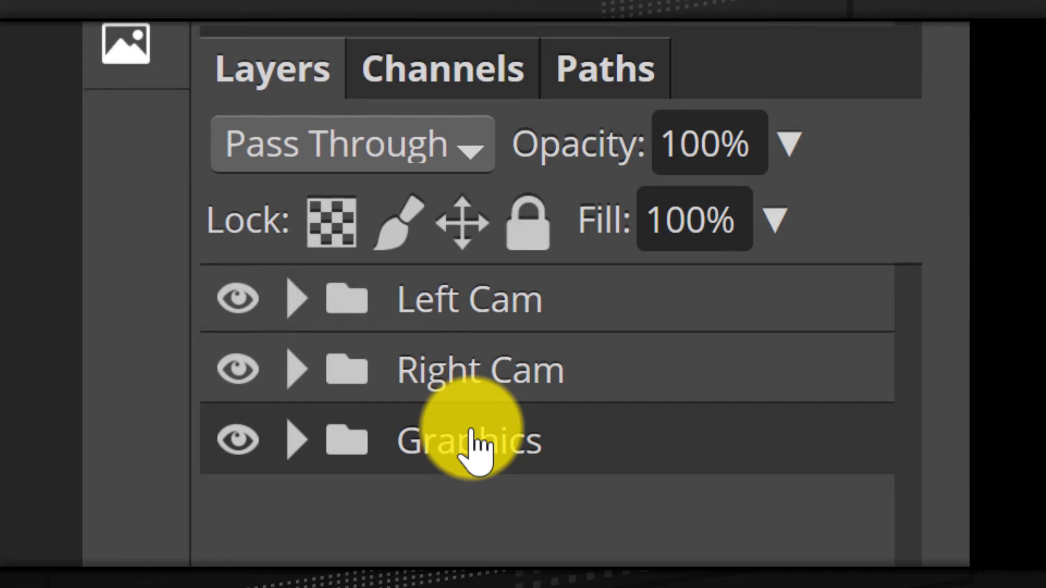
{"action": "mouse_move", "coordinate": [467, 300]}
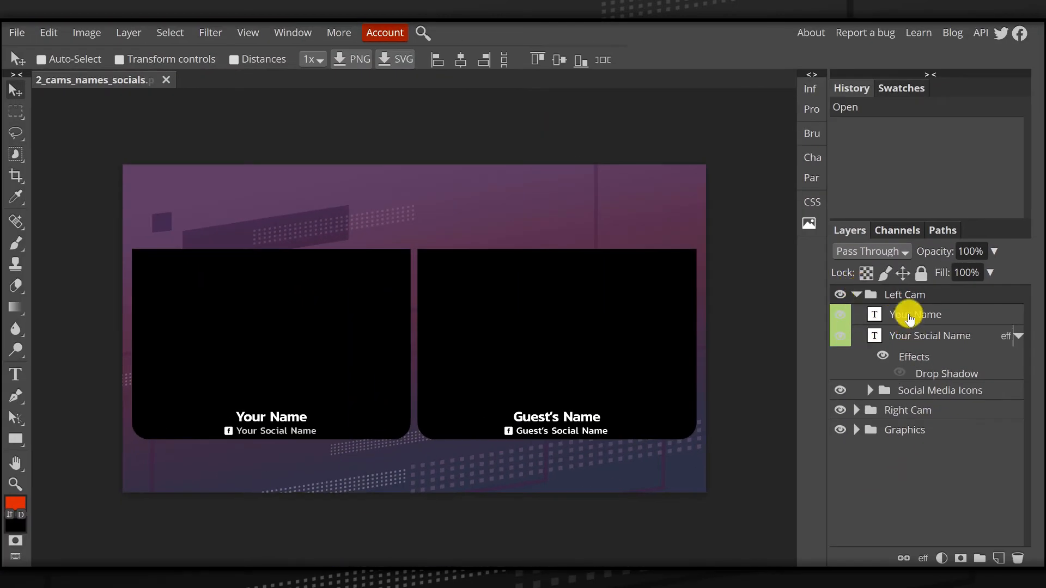
{"action": "left_click", "coordinate": [929, 336]}
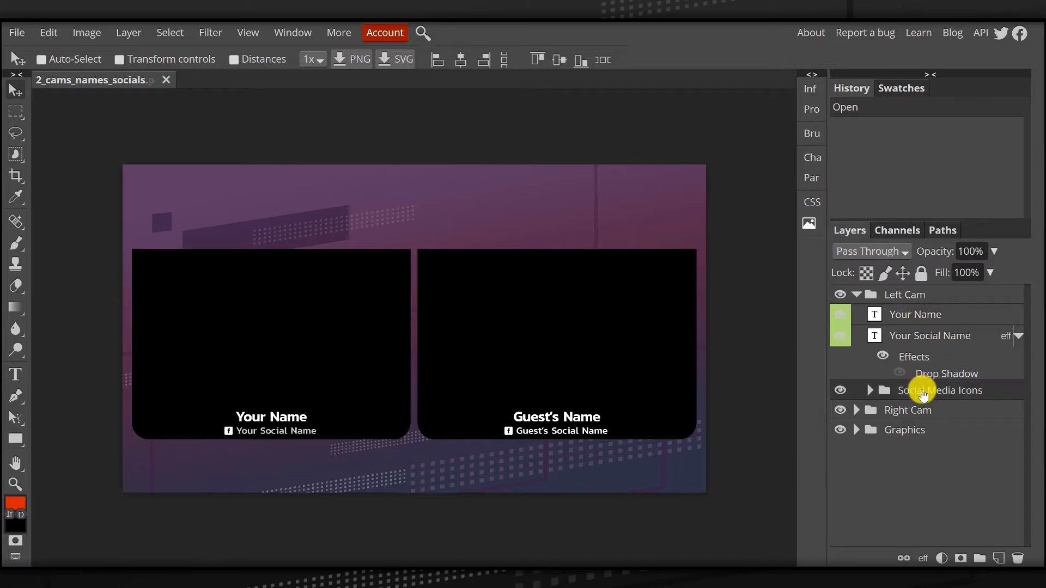
{"action": "left_click", "coordinate": [870, 390]}
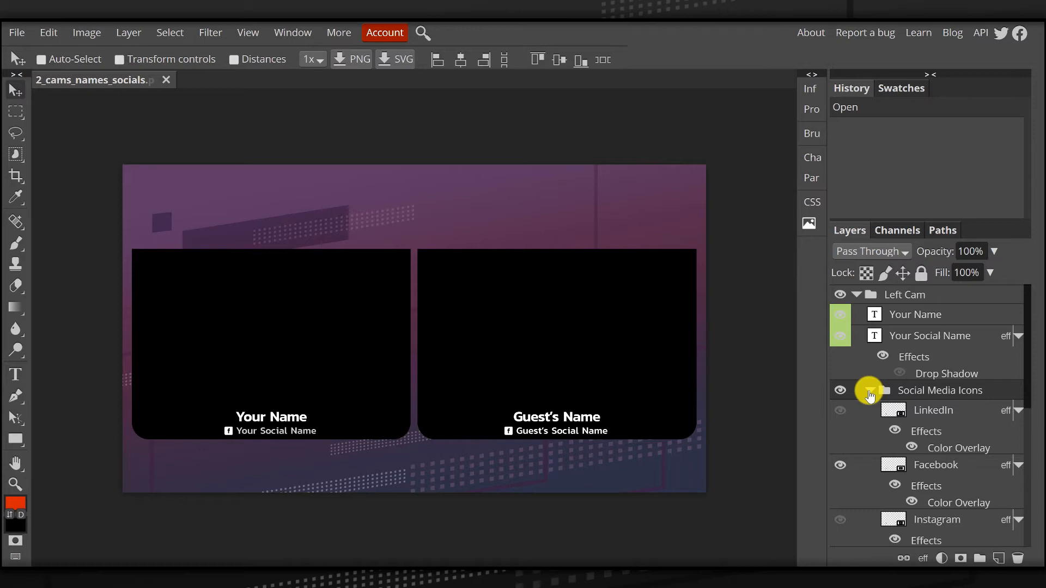
{"action": "left_click", "coordinate": [856, 390]}
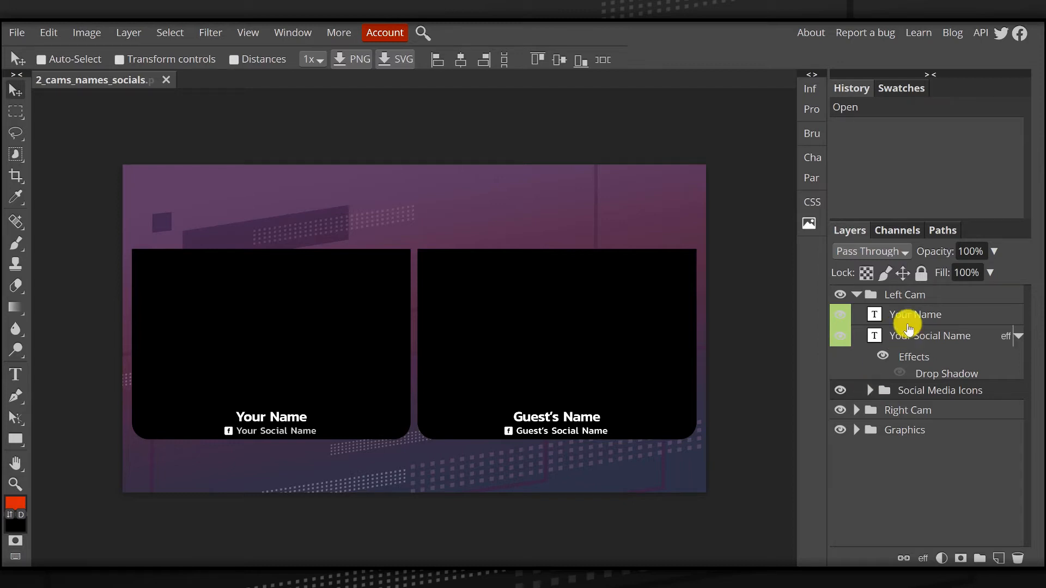
{"action": "mouse_move", "coordinate": [924, 318]}
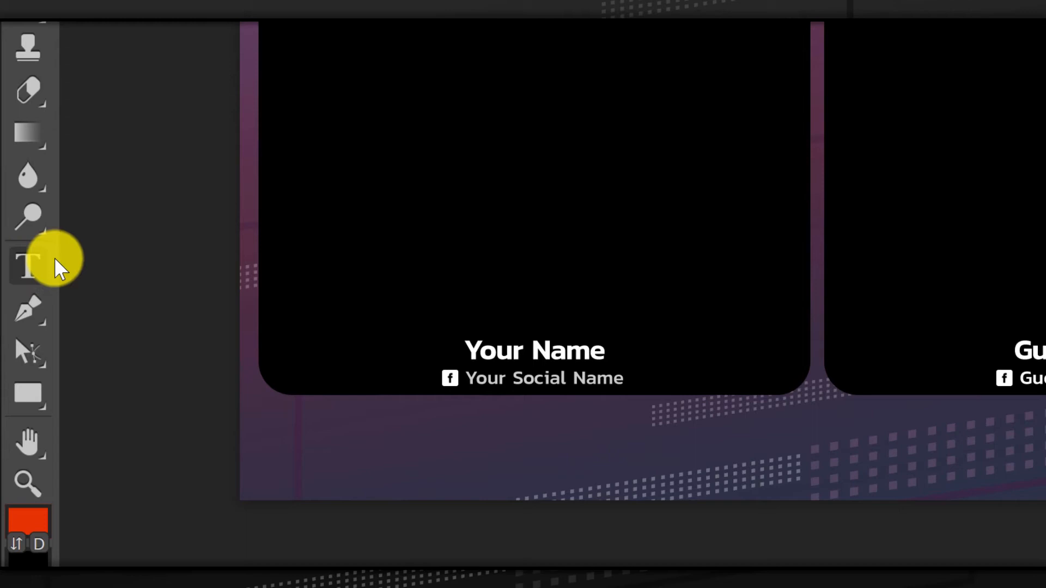
{"action": "mouse_move", "coordinate": [31, 267]}
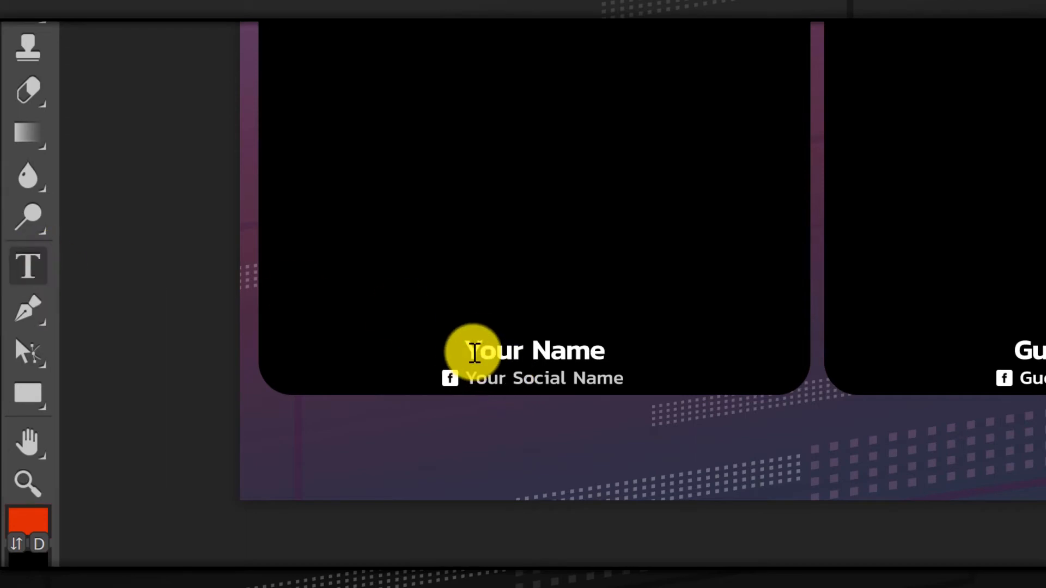
Retype the left cam's Your Name text as 'Dee Nimmin'.
{"action": "scroll", "scroll_direction": "down", "scroll_amount": 3}
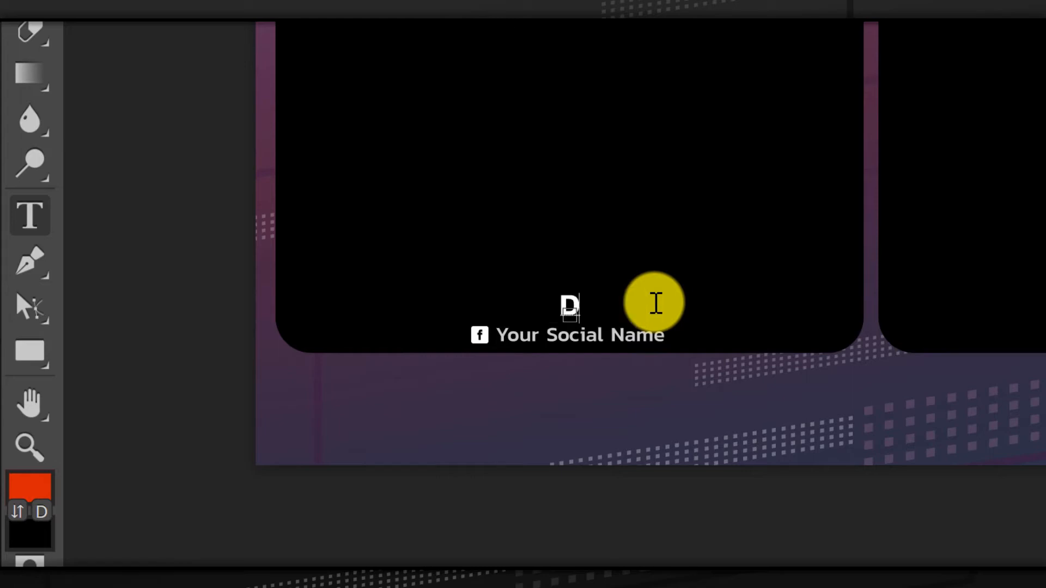
{"action": "type", "text": "Dee Nimmin"}
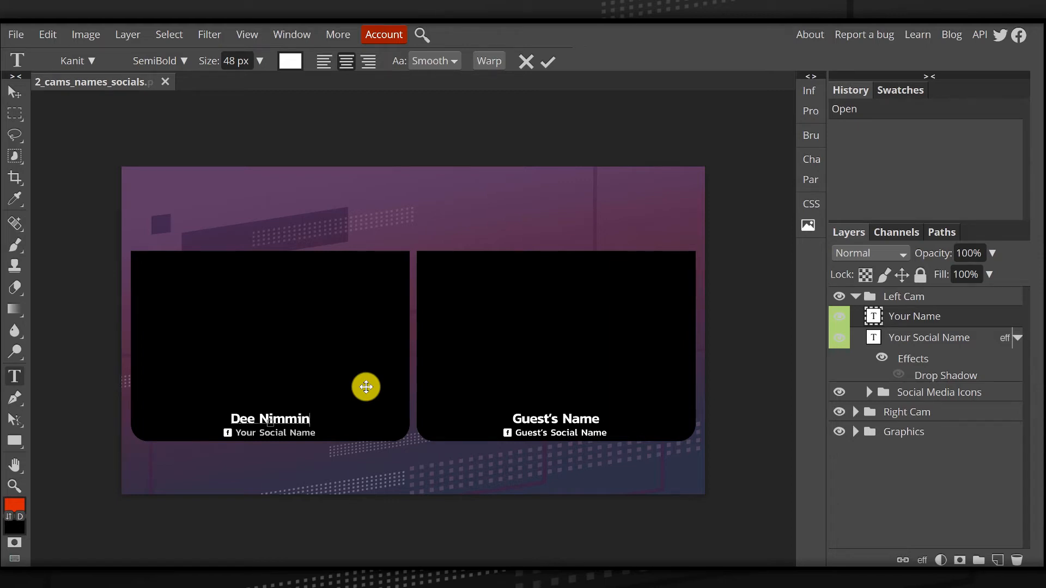
{"action": "mouse_move", "coordinate": [218, 179]}
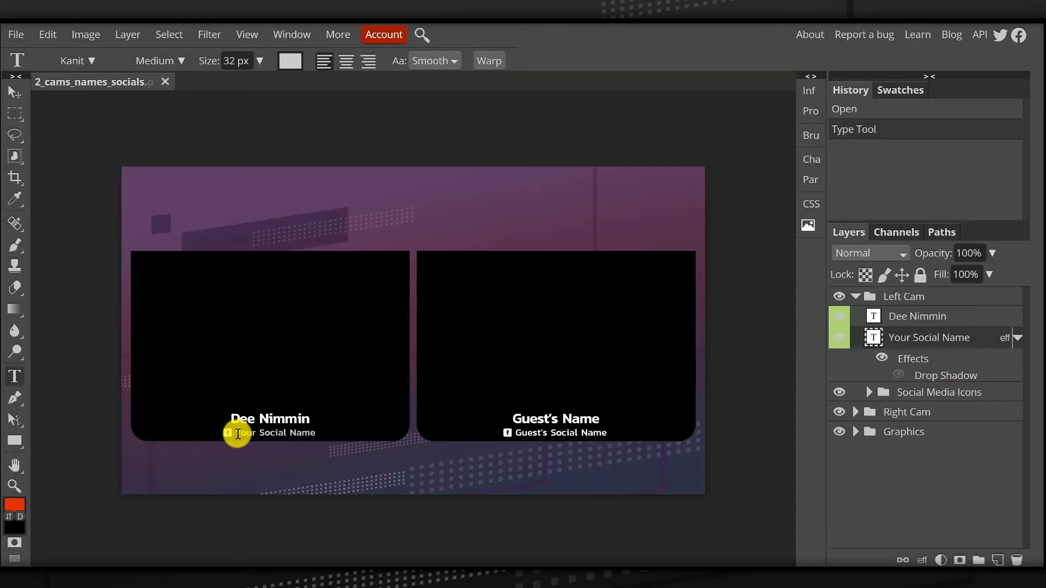
{"action": "mouse_move", "coordinate": [234, 435]}
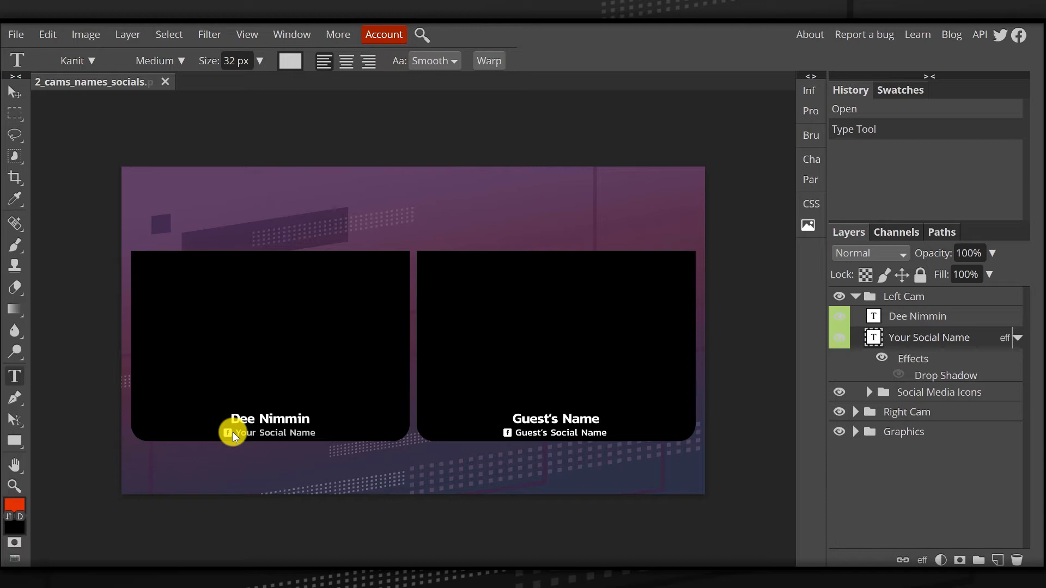
Retype the left cam's Your Social Name text as 'DeeNimmin'.
{"action": "left_click", "coordinate": [270, 432]}
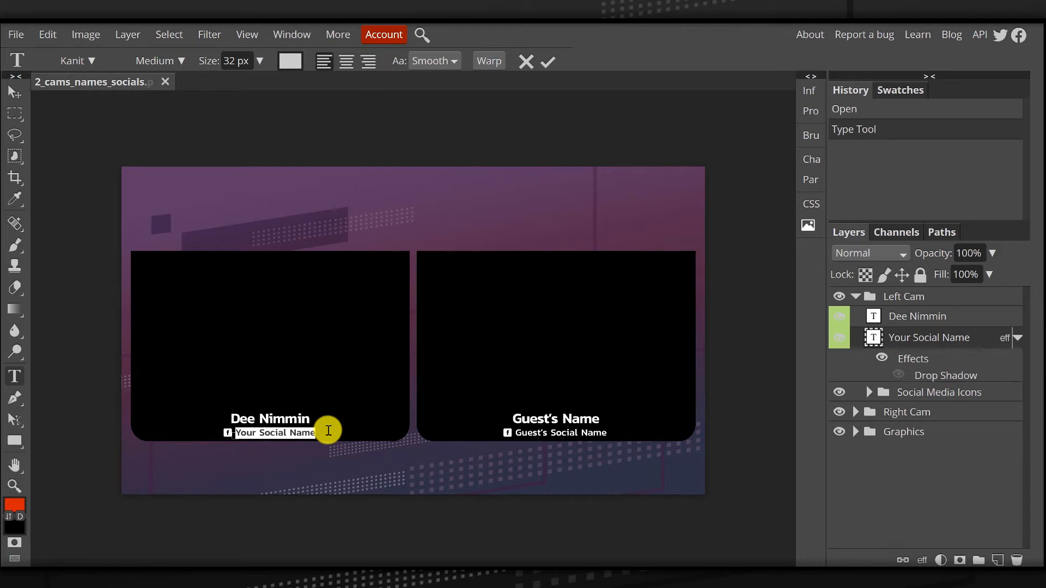
{"action": "type", "text": "Dee"}
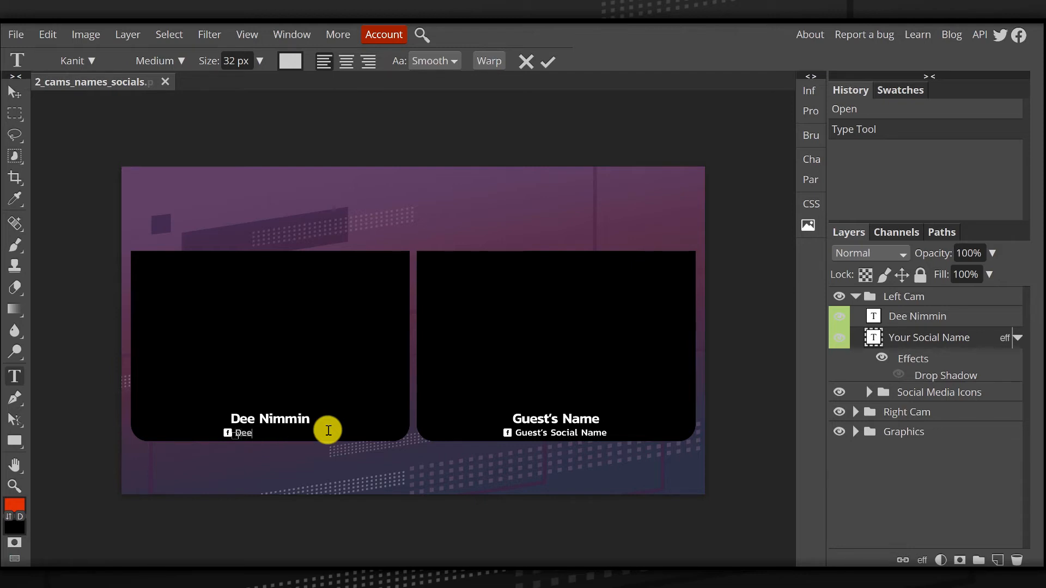
{"action": "type", "text": "Nimmin"}
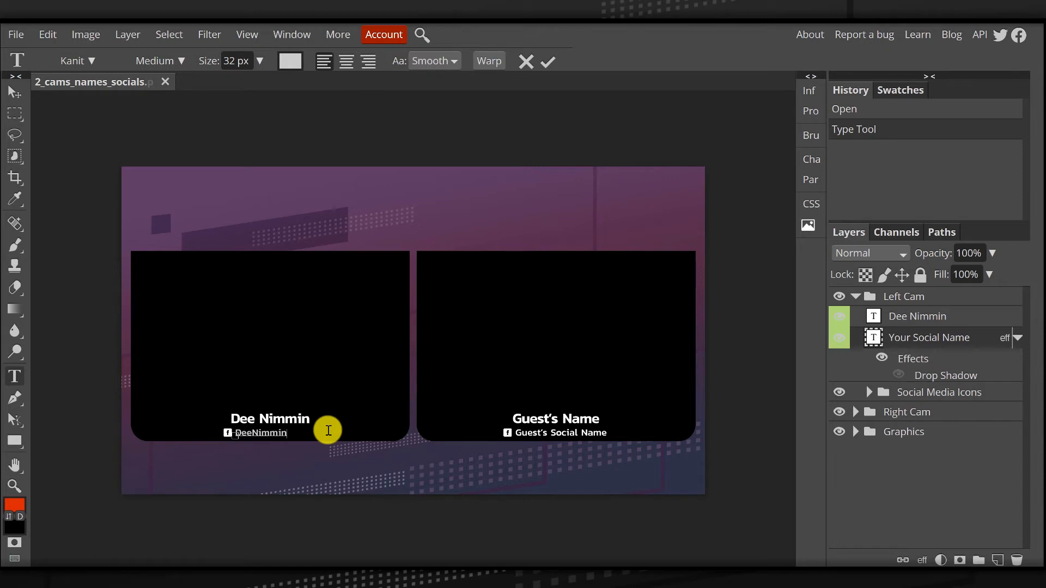
{"action": "mouse_move", "coordinate": [904, 338]}
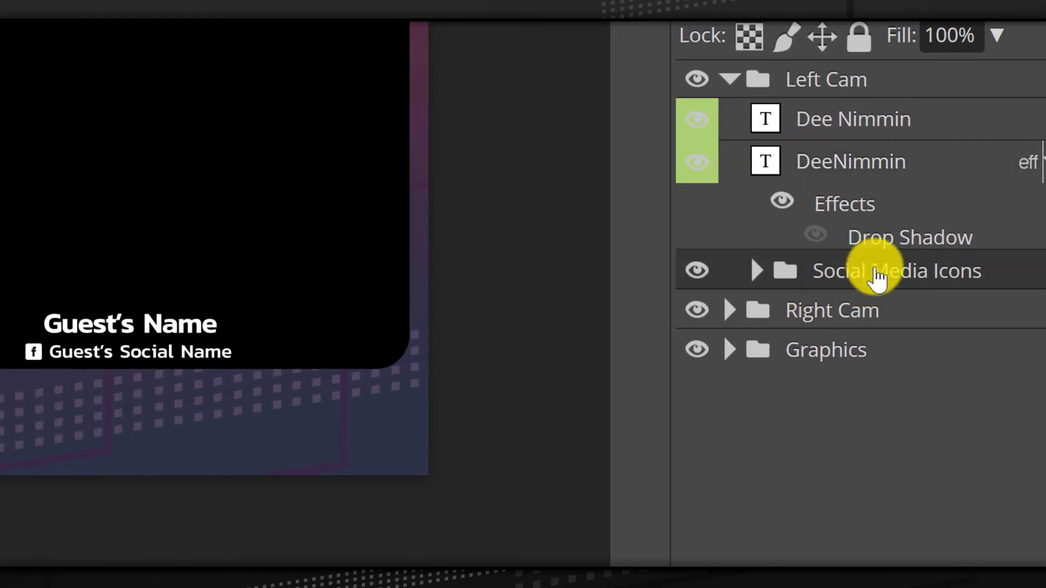
Expand Social Media Icons, hide Facebook and reveal the Twitter icon layer.
{"action": "left_click", "coordinate": [756, 270]}
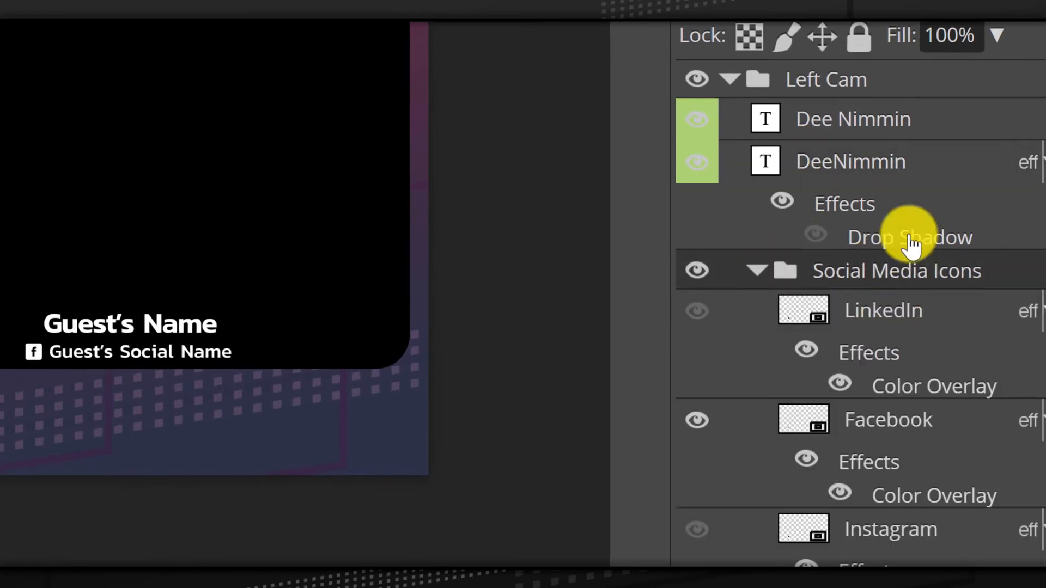
{"action": "scroll", "scroll_direction": "down", "scroll_amount": 3}
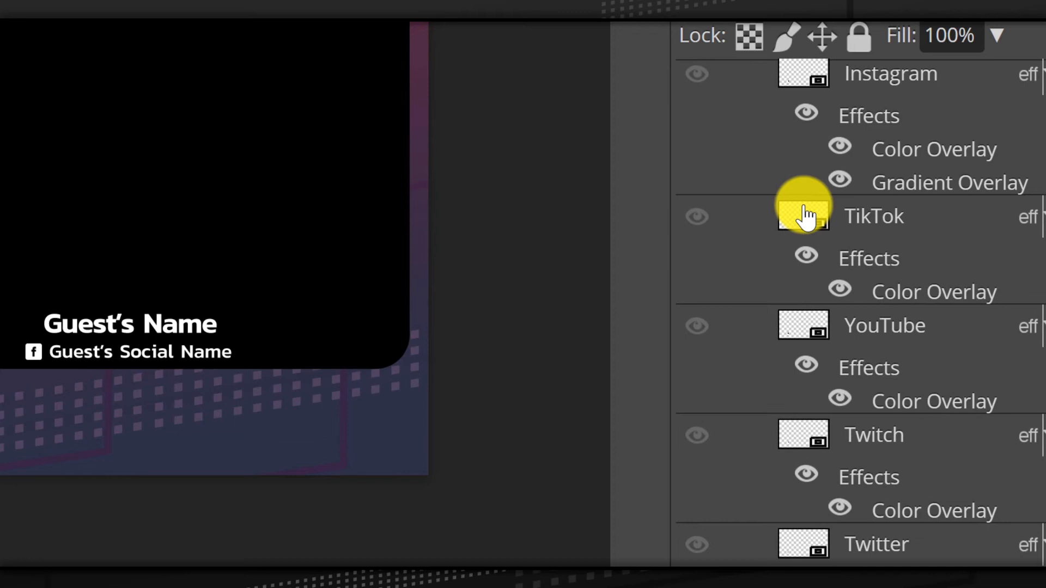
{"action": "scroll", "scroll_direction": "down", "scroll_amount": 3}
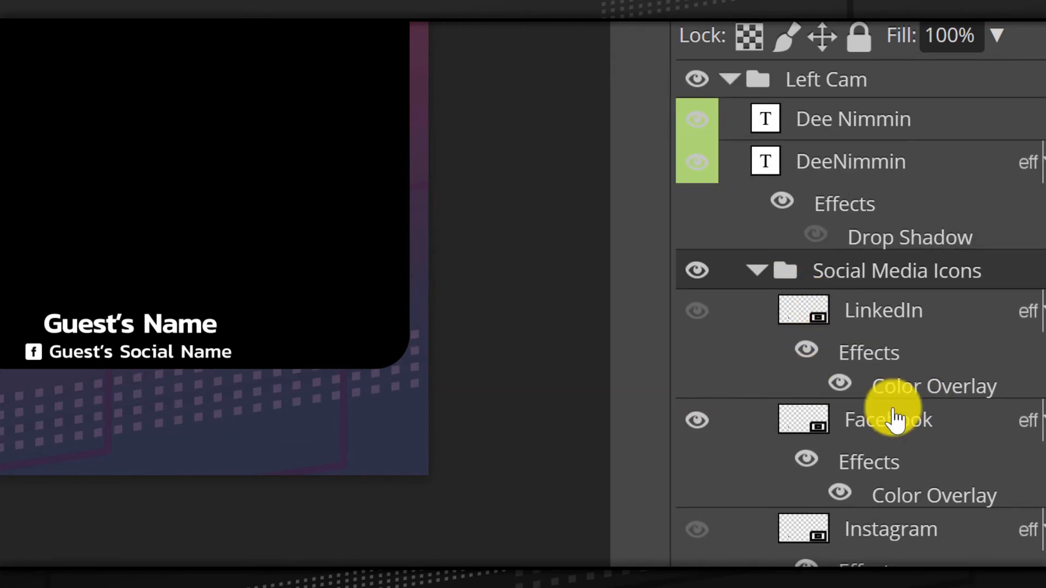
{"action": "scroll", "scroll_direction": "down", "scroll_amount": 3}
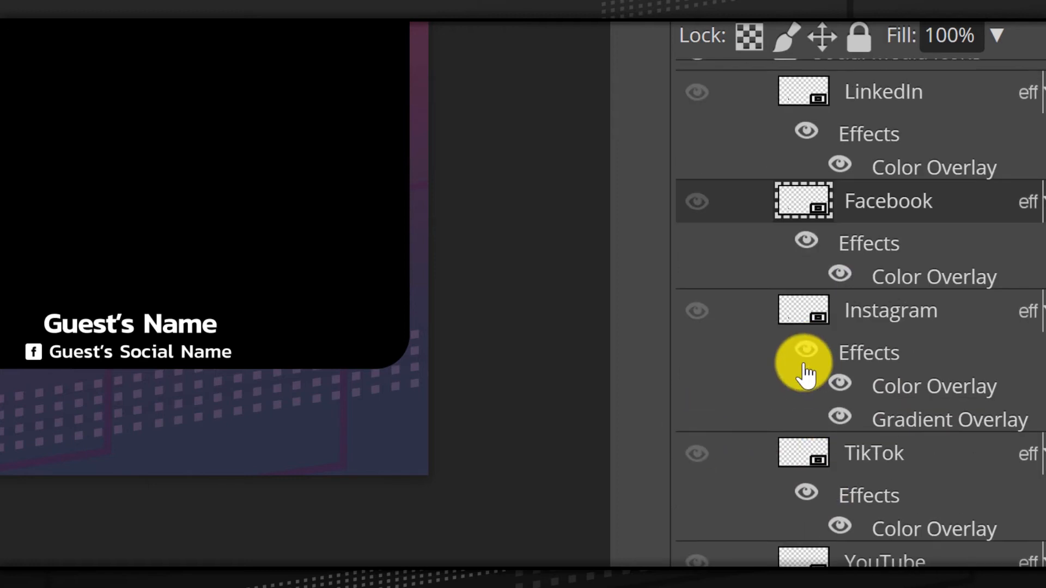
{"action": "scroll", "scroll_direction": "down", "scroll_amount": 3}
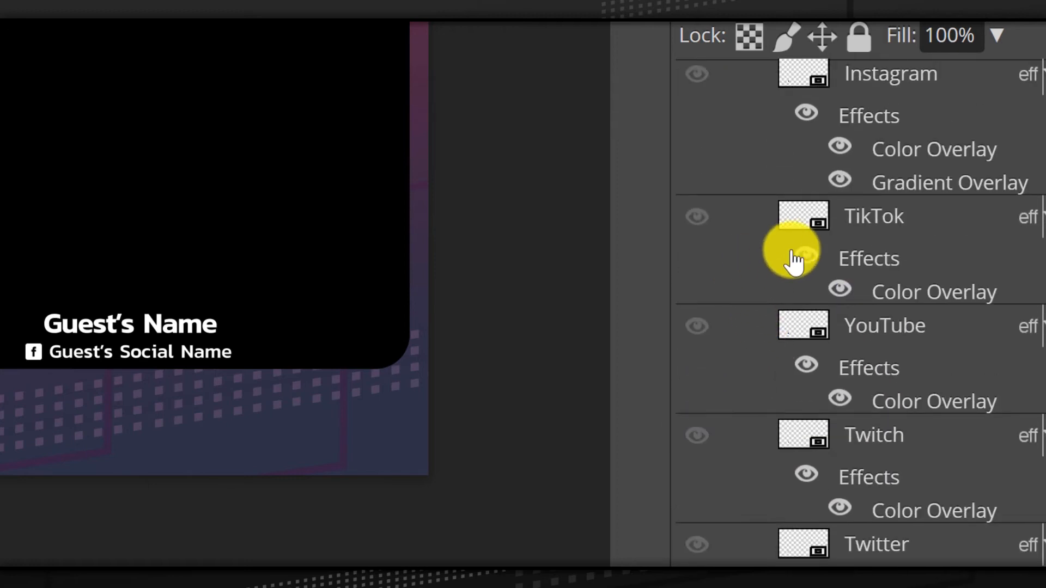
{"action": "scroll", "scroll_direction": "down", "scroll_amount": 3}
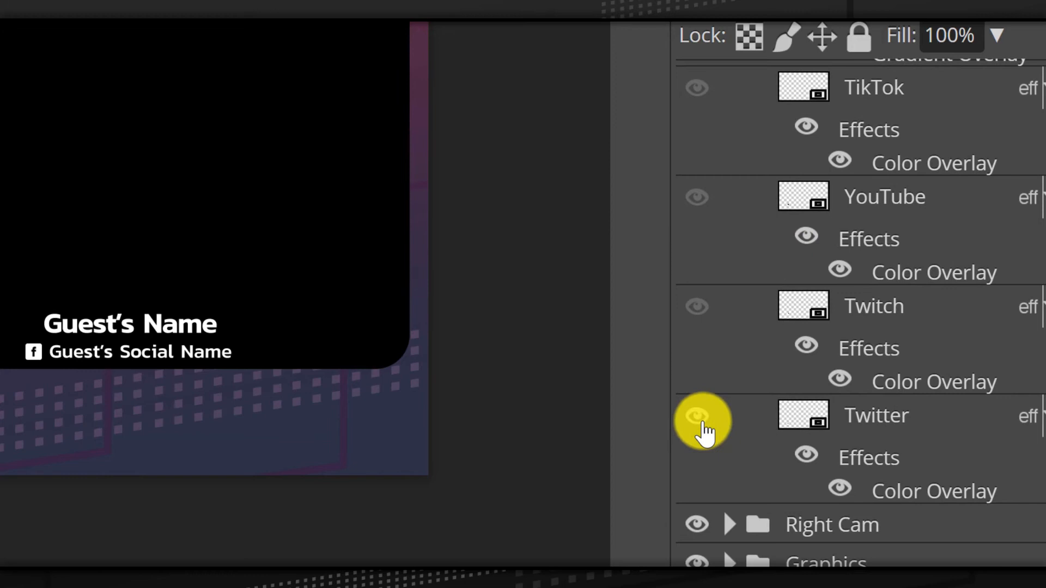
{"action": "mouse_move", "coordinate": [860, 417]}
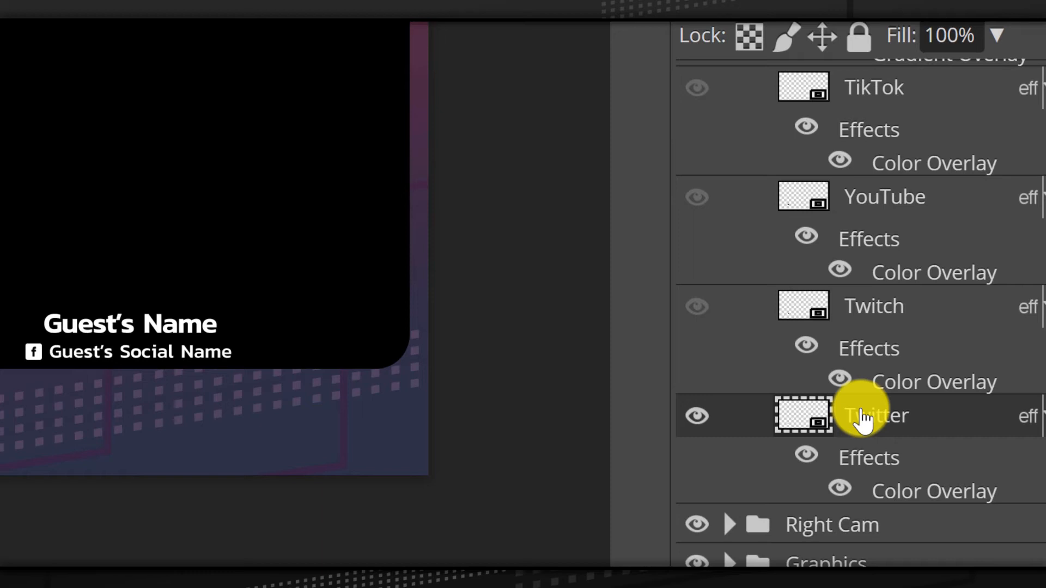
Give the Twitter icon a Color Overlay in background purple 6a3866.
{"action": "scroll", "scroll_direction": "down", "scroll_amount": 3}
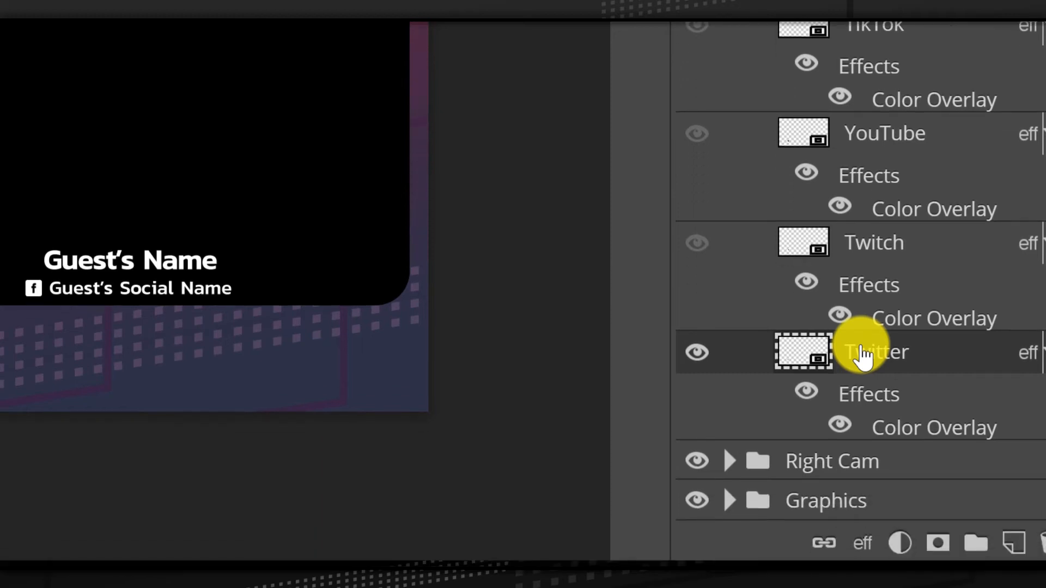
{"action": "mouse_move", "coordinate": [863, 542]}
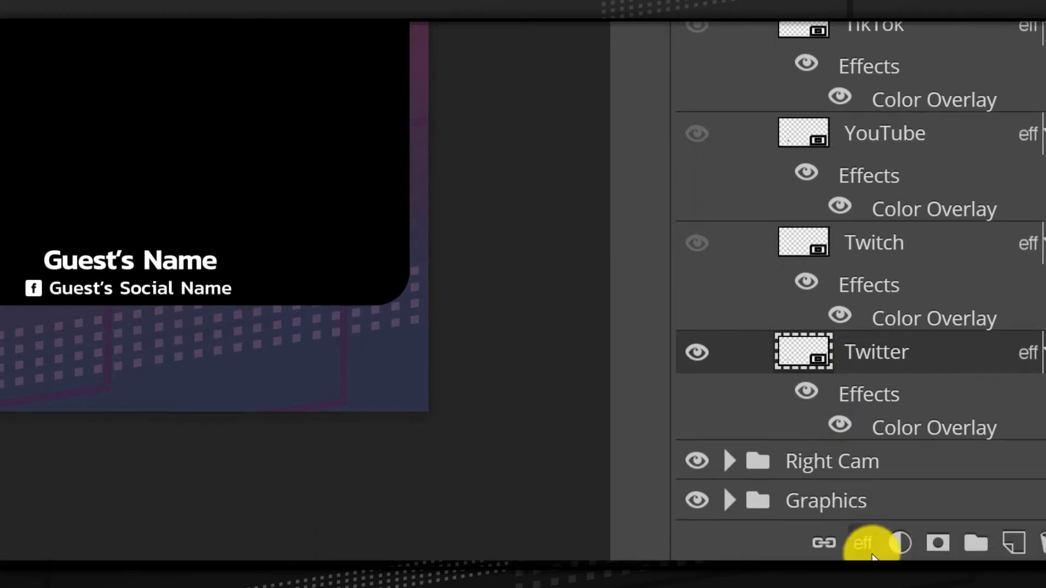
{"action": "left_click", "coordinate": [862, 543]}
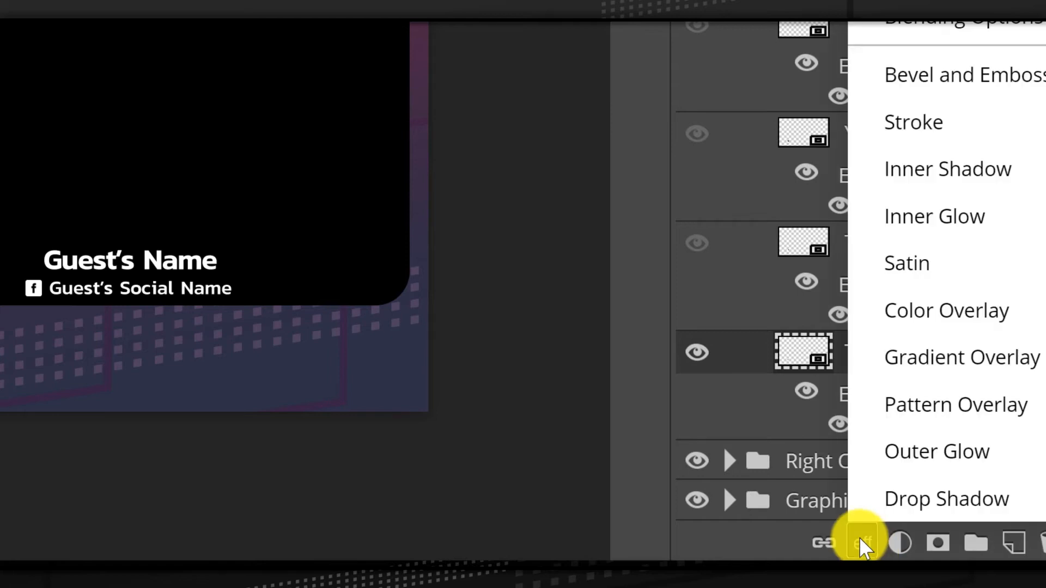
{"action": "mouse_move", "coordinate": [945, 311]}
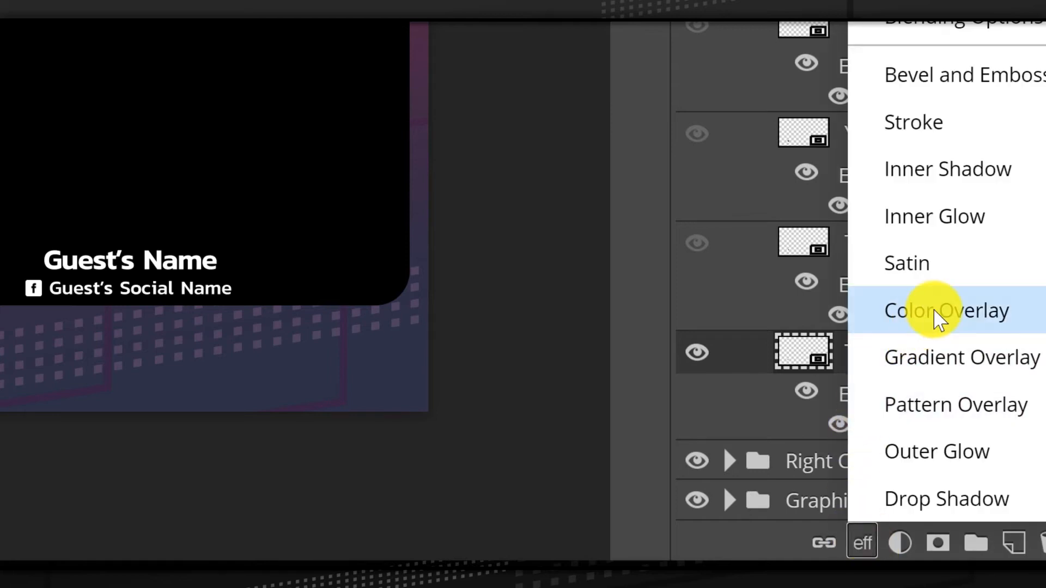
{"action": "left_click", "coordinate": [945, 311]}
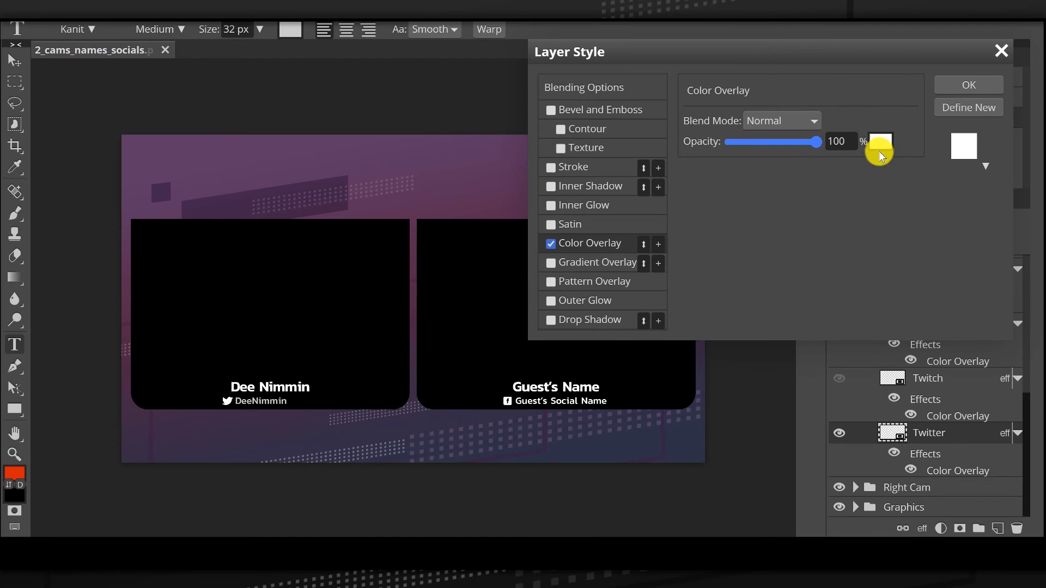
{"action": "left_click", "coordinate": [963, 146]}
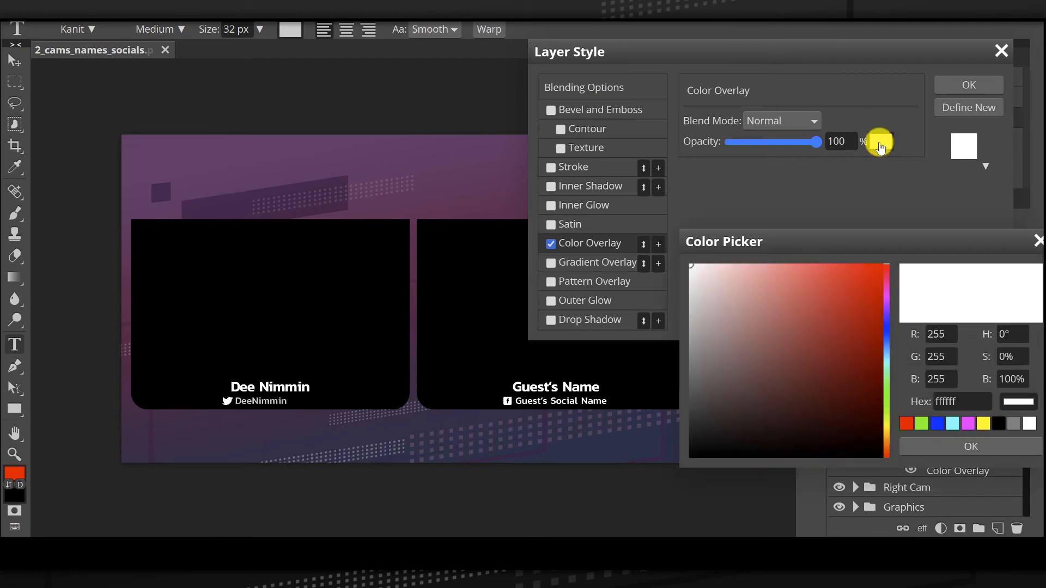
{"action": "mouse_move", "coordinate": [914, 114]}
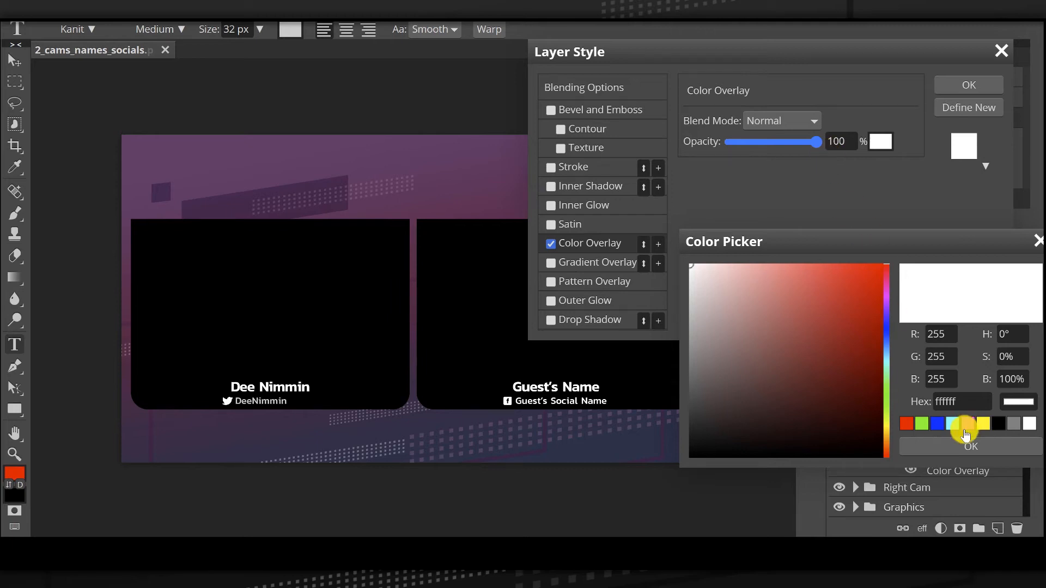
{"action": "mouse_move", "coordinate": [638, 220]}
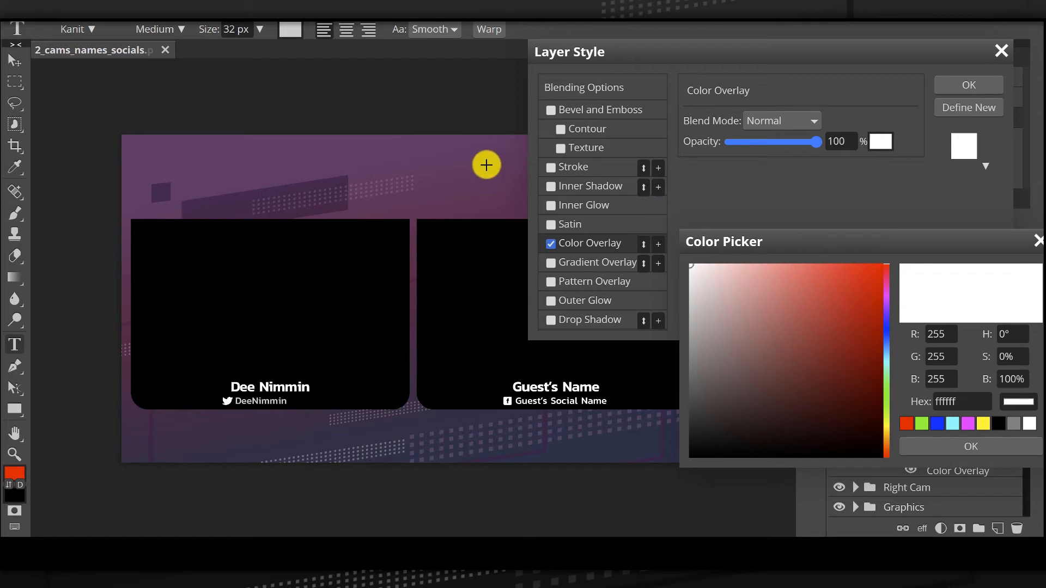
{"action": "mouse_move", "coordinate": [363, 158]}
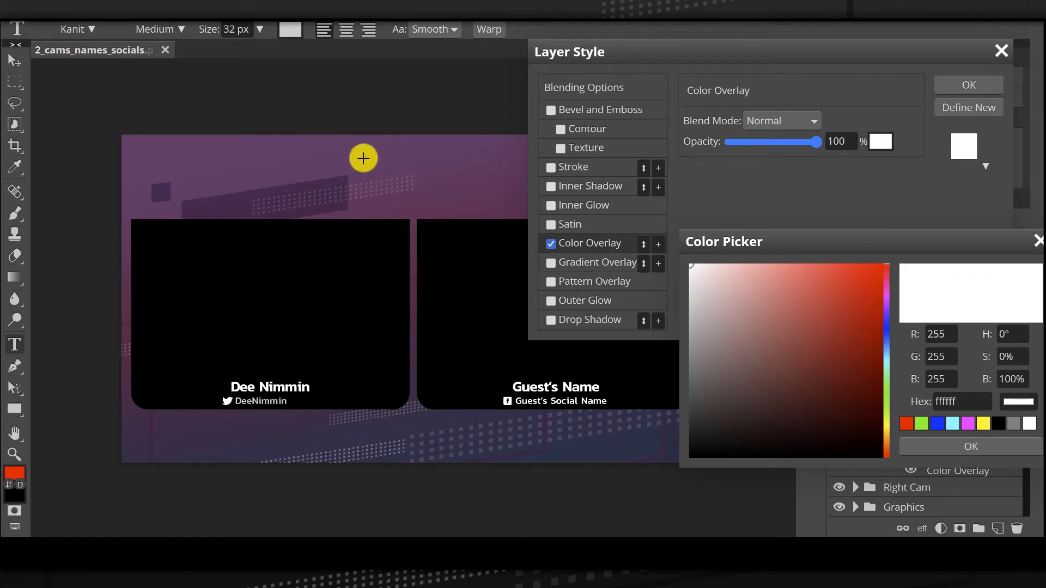
{"action": "mouse_move", "coordinate": [245, 156]}
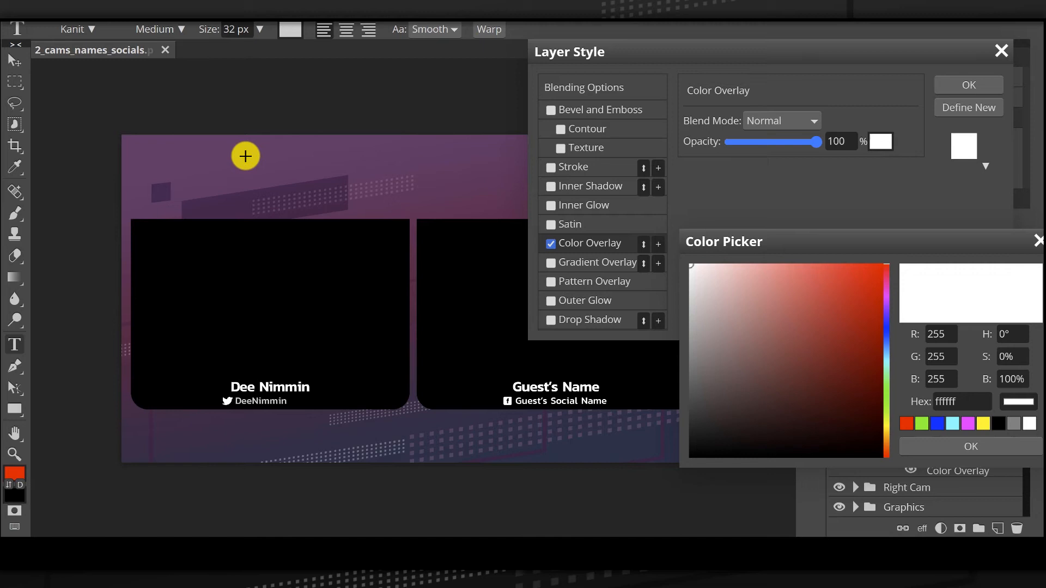
{"action": "left_click", "coordinate": [779, 377]}
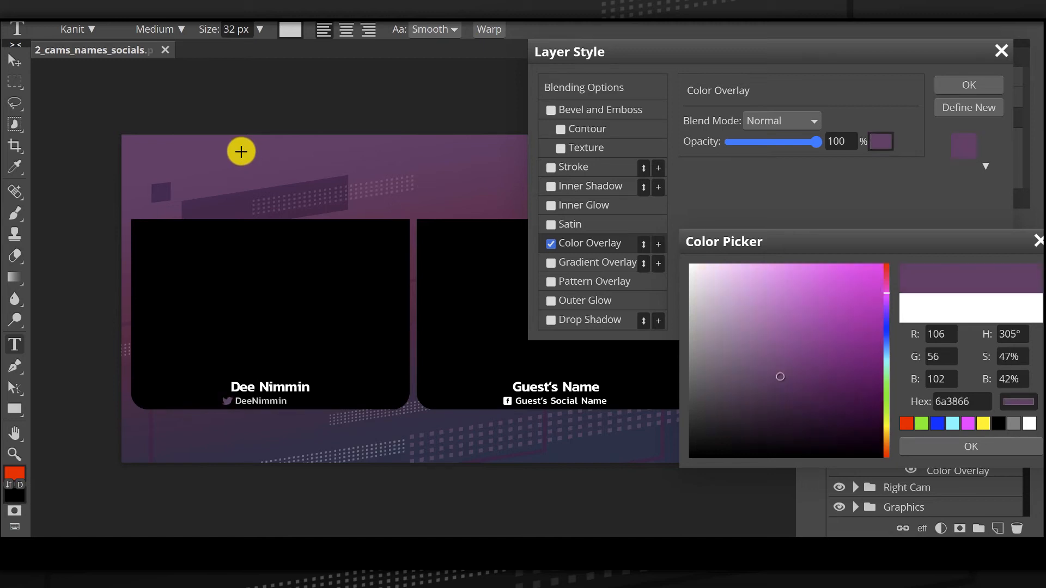
{"action": "mouse_move", "coordinate": [647, 100]}
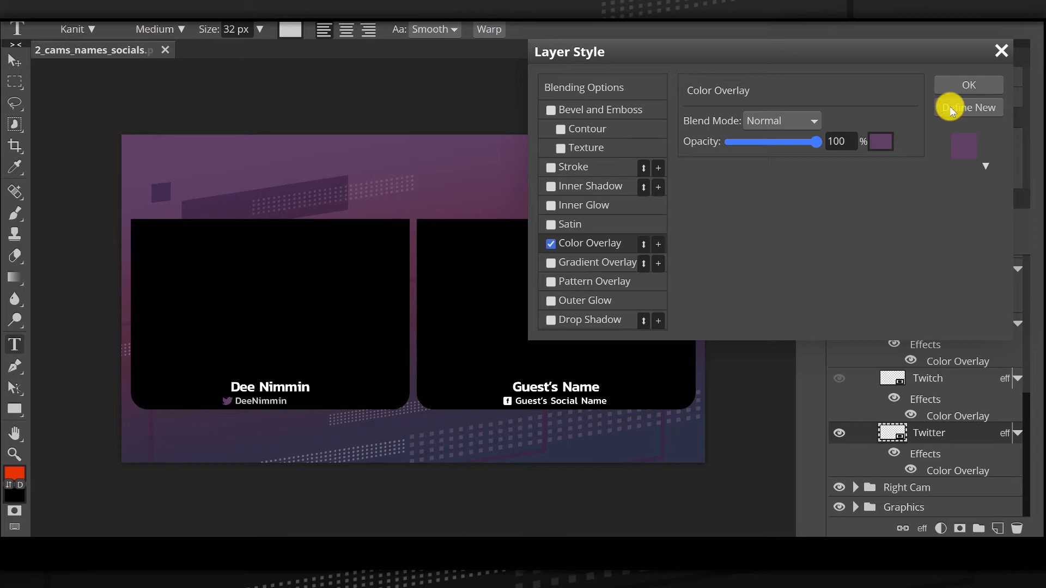
{"action": "left_click", "coordinate": [968, 85]}
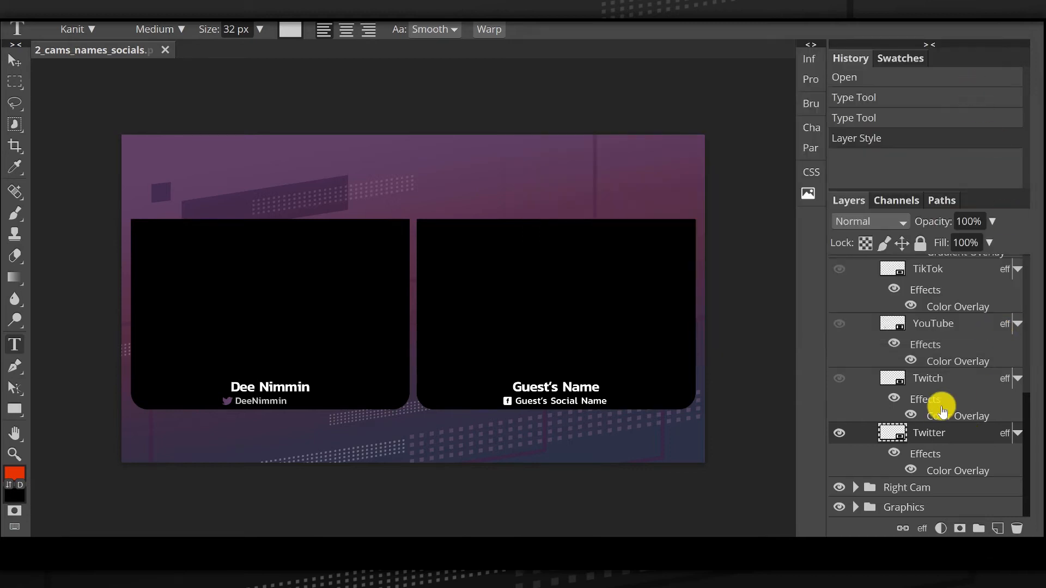
Add a Color Overlay in background purple 6a3866 to the DeeNimmin text layer.
{"action": "scroll", "scroll_direction": "up", "scroll_amount": 3}
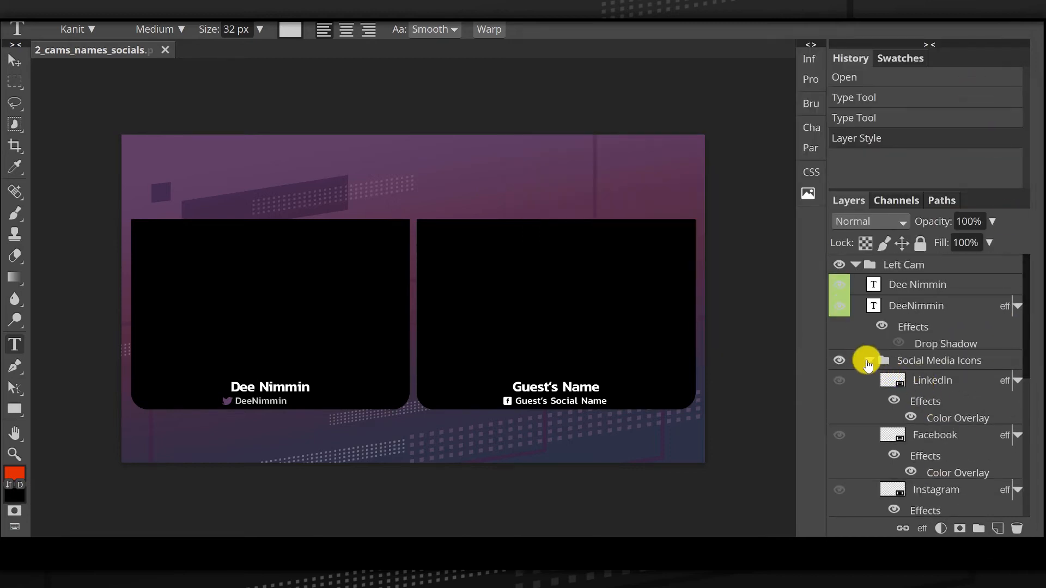
{"action": "left_click", "coordinate": [868, 360]}
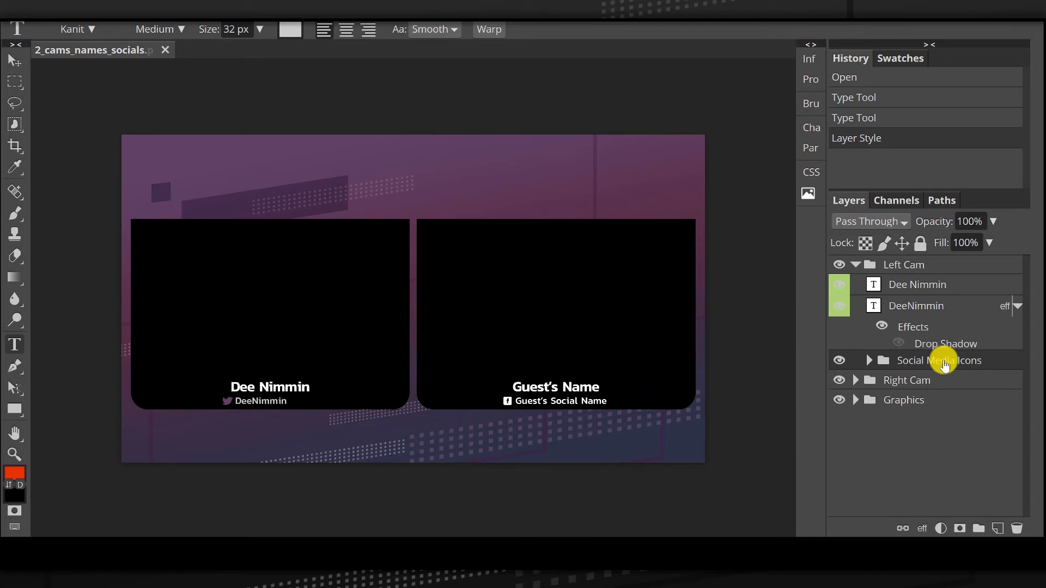
{"action": "mouse_move", "coordinate": [927, 311]}
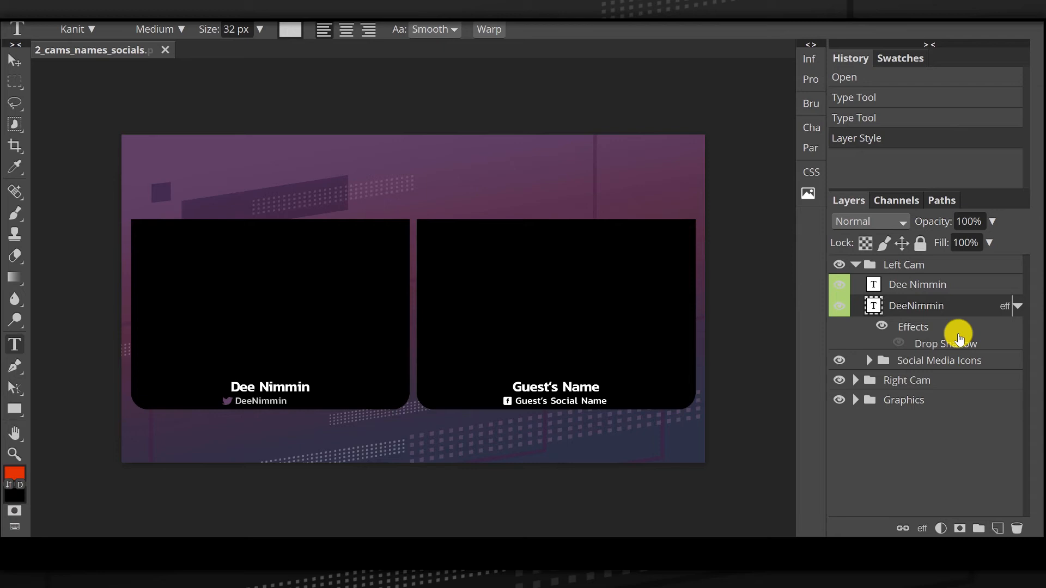
{"action": "mouse_move", "coordinate": [920, 528]}
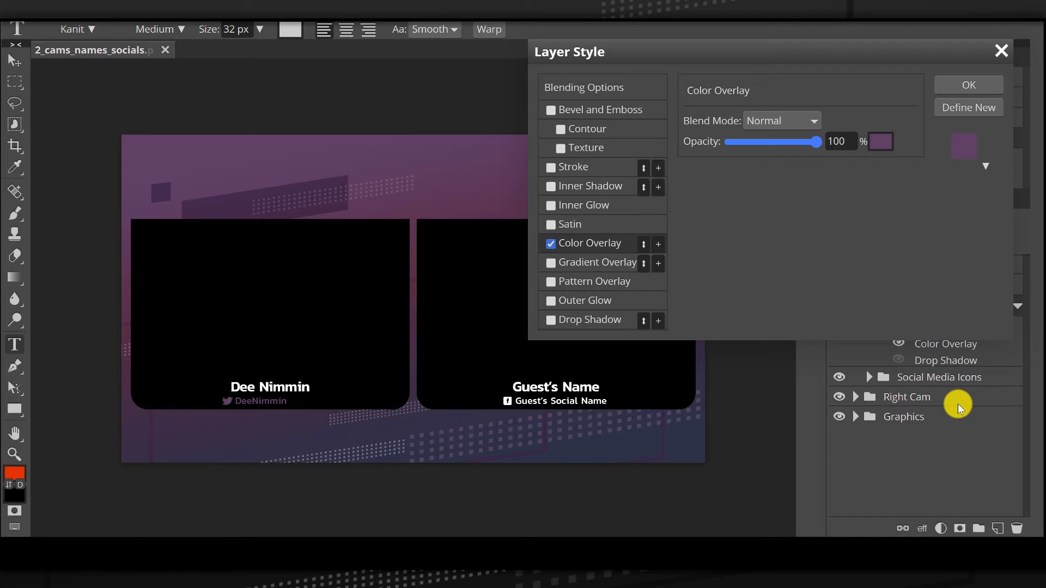
{"action": "mouse_move", "coordinate": [905, 222]}
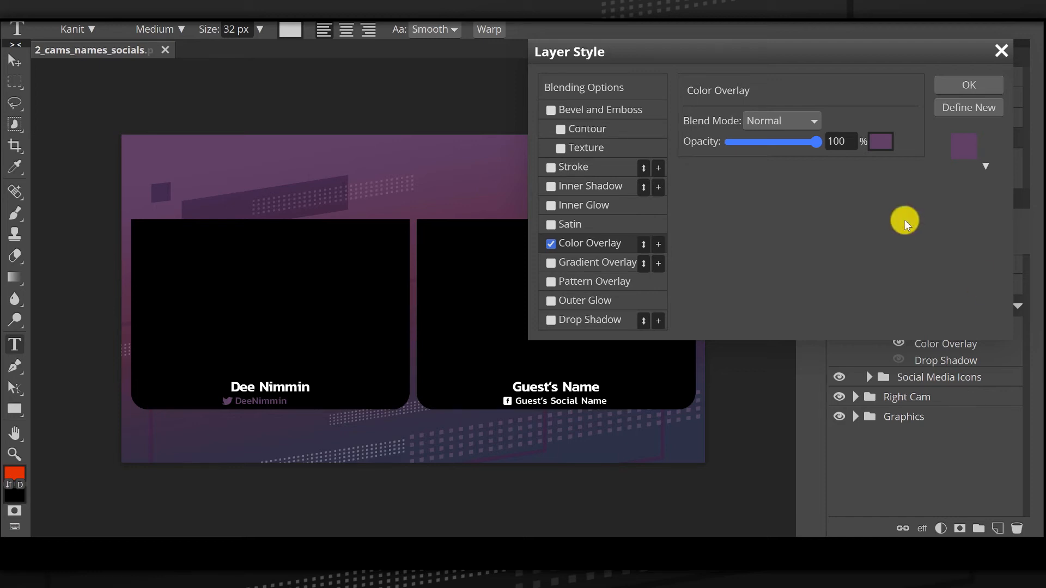
{"action": "left_click", "coordinate": [880, 142]}
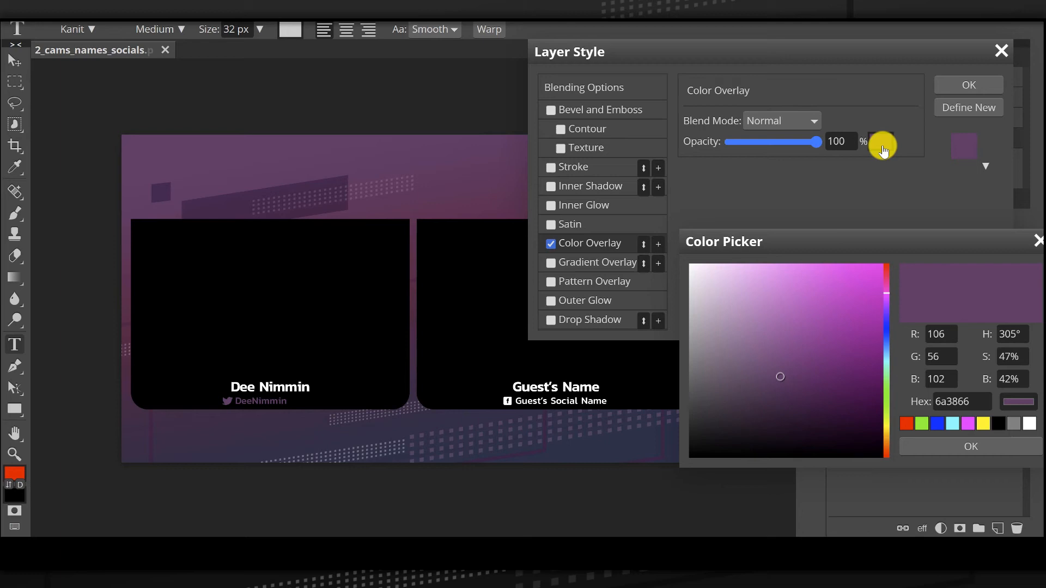
{"action": "mouse_move", "coordinate": [220, 398]}
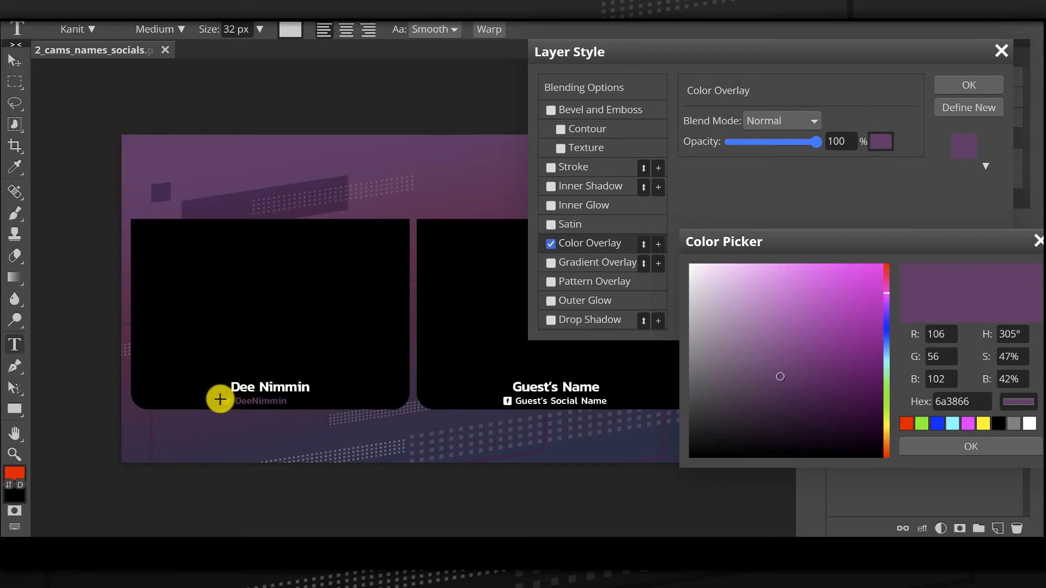
{"action": "mouse_move", "coordinate": [242, 418]}
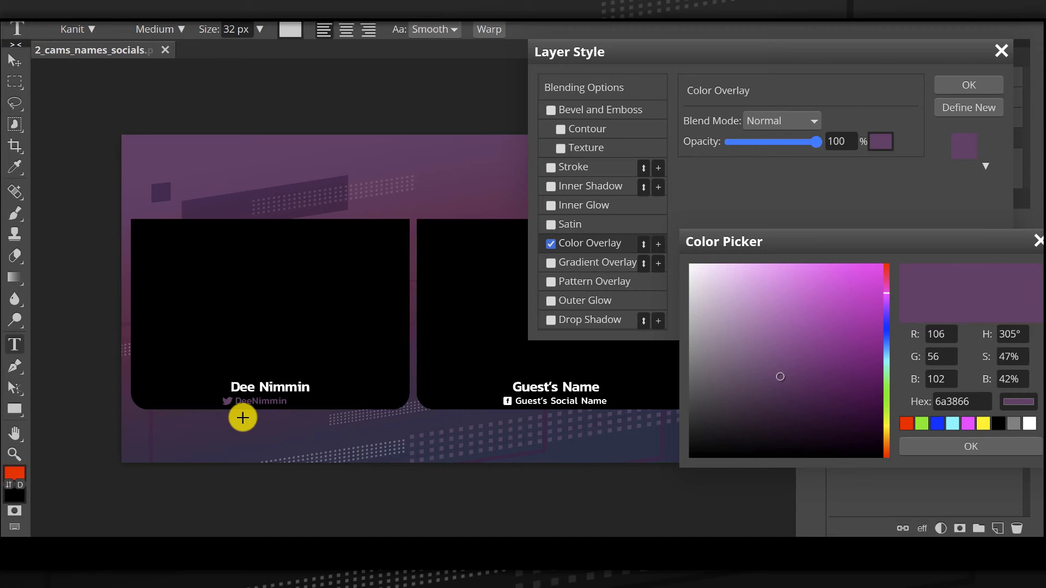
{"action": "mouse_move", "coordinate": [901, 450]}
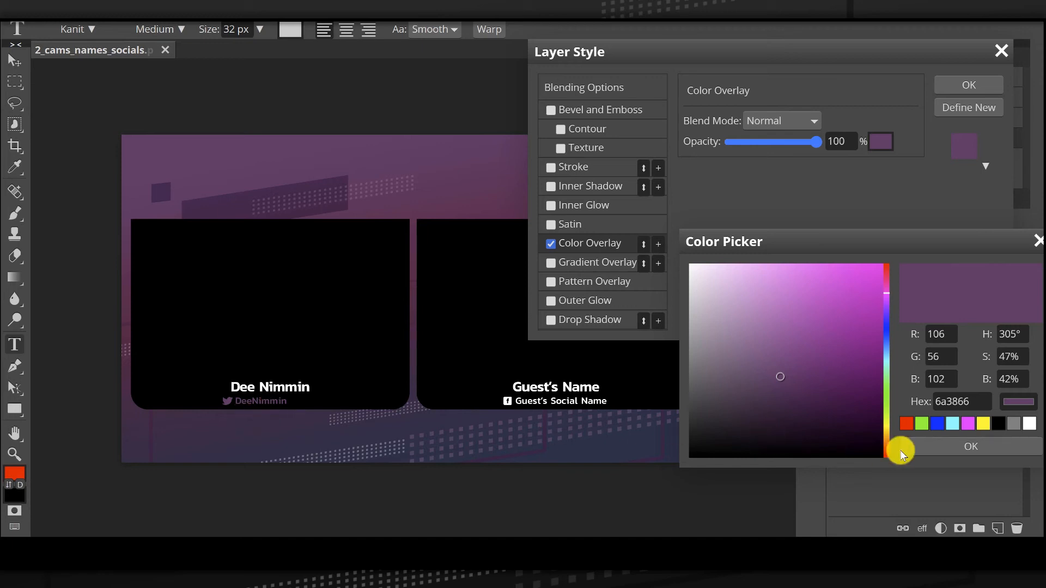
{"action": "mouse_move", "coordinate": [958, 450]}
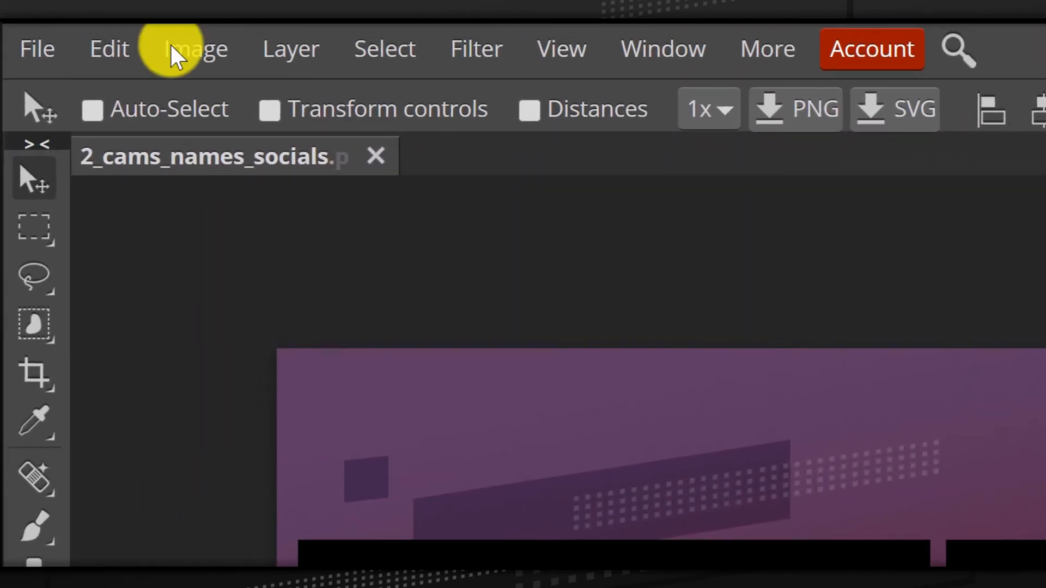
Start a PNG export of the 1920×1080 overlay via File > Export as.
{"action": "left_click", "coordinate": [36, 48]}
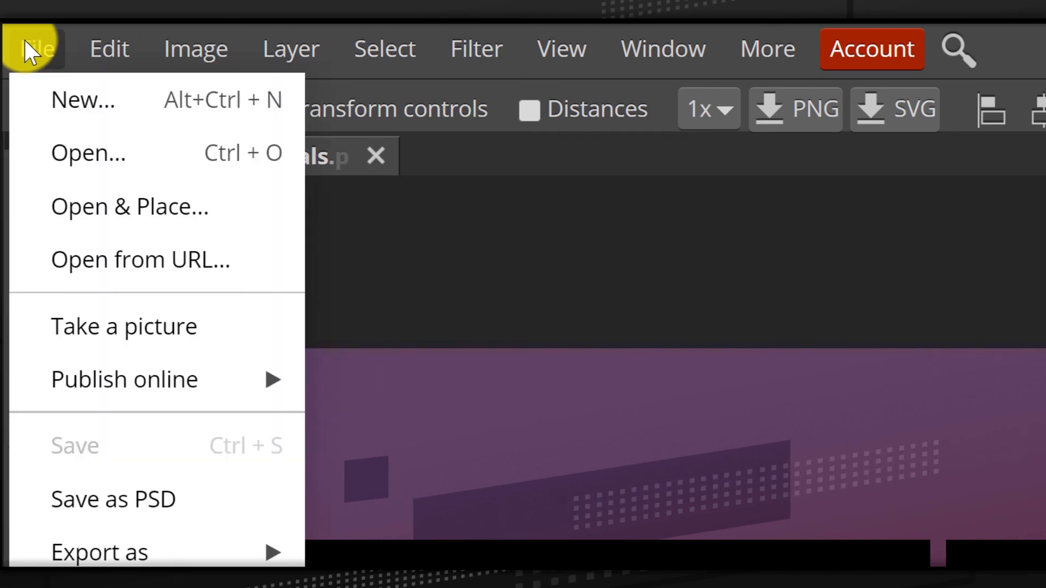
{"action": "mouse_move", "coordinate": [160, 506]}
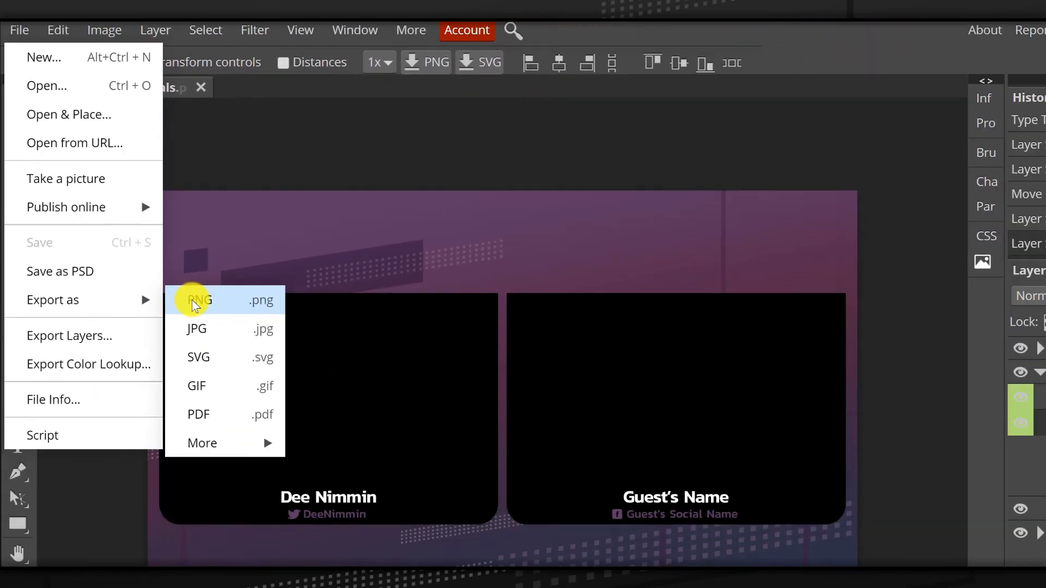
{"action": "left_click", "coordinate": [198, 301]}
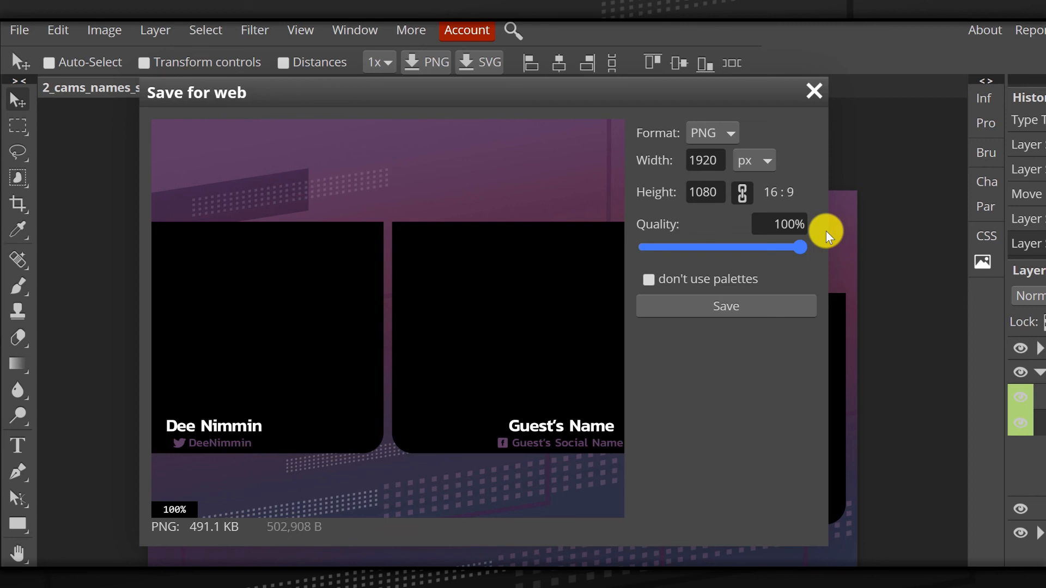
Save 2_cams_names_socials.png into a newly created '2 cams' folder.
{"action": "left_click", "coordinate": [725, 305]}
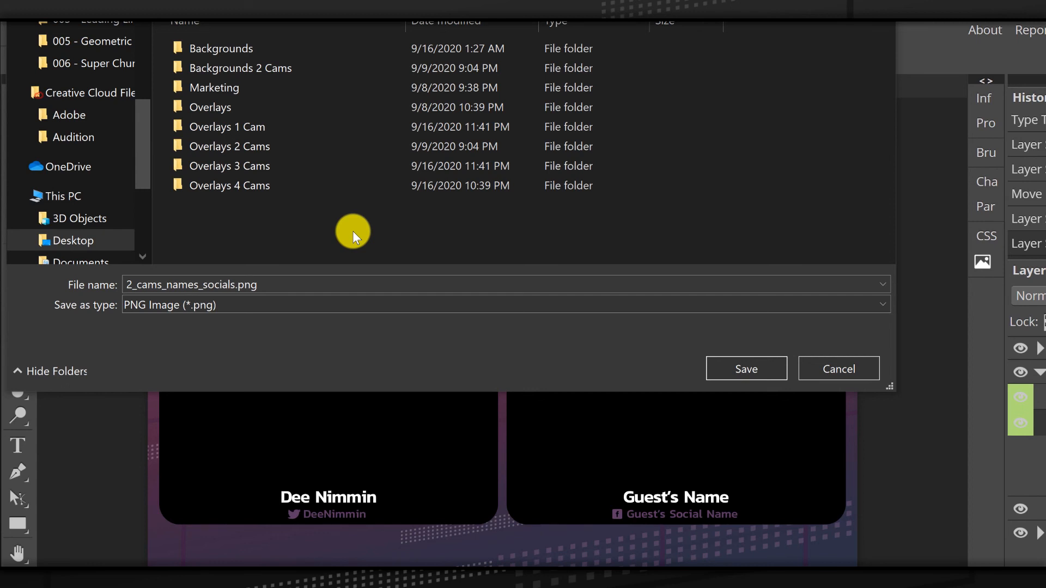
{"action": "left_click", "coordinate": [229, 186]}
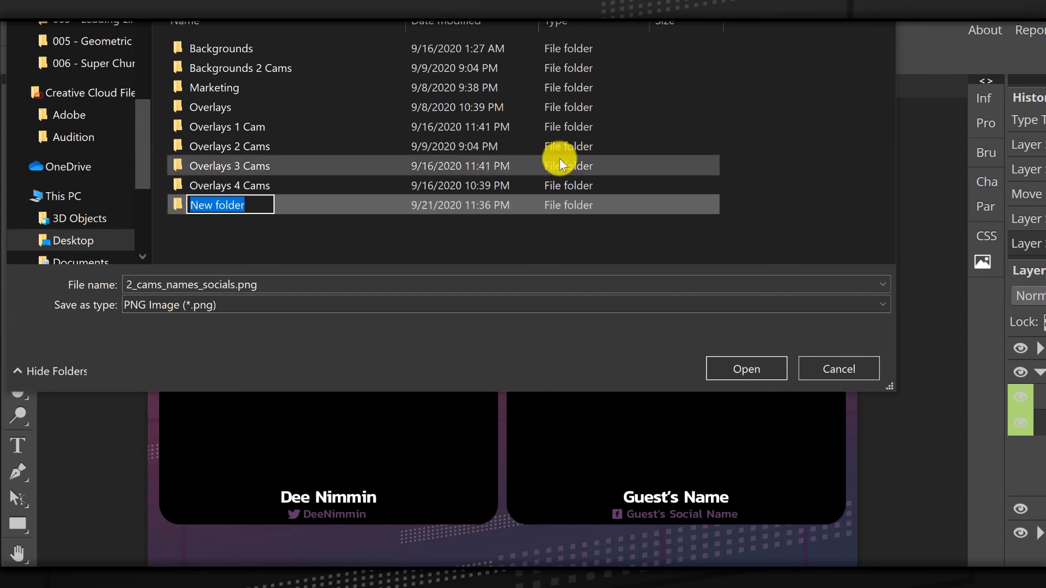
{"action": "type", "text": "2 cams"}
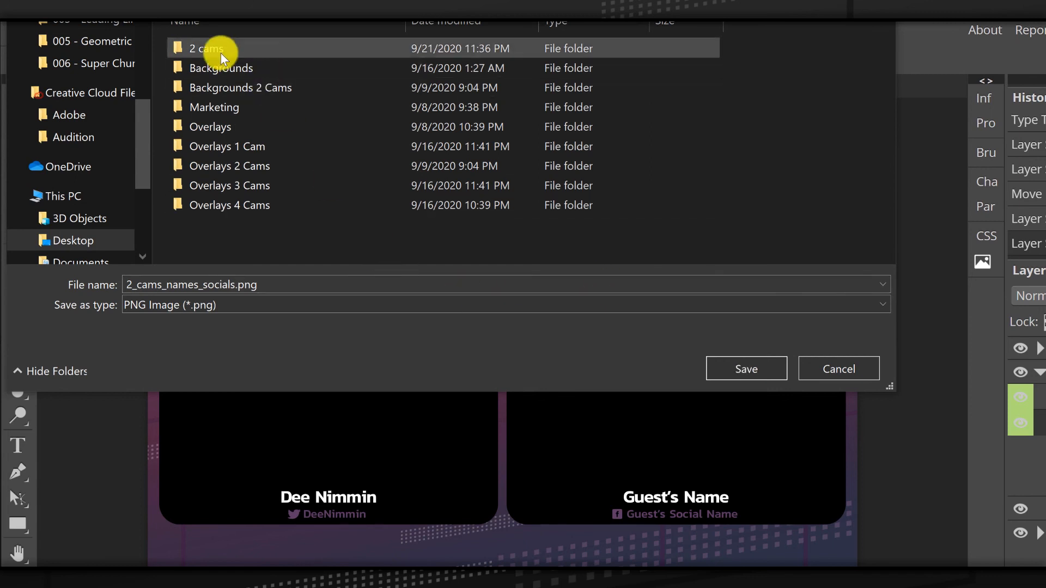
{"action": "double_click", "coordinate": [205, 48]}
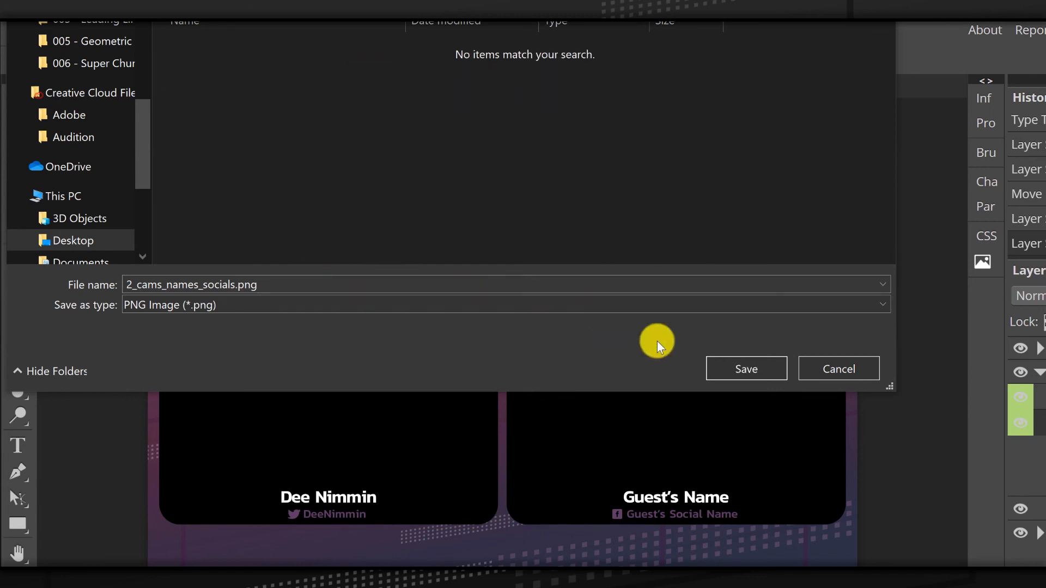
{"action": "left_click", "coordinate": [745, 369]}
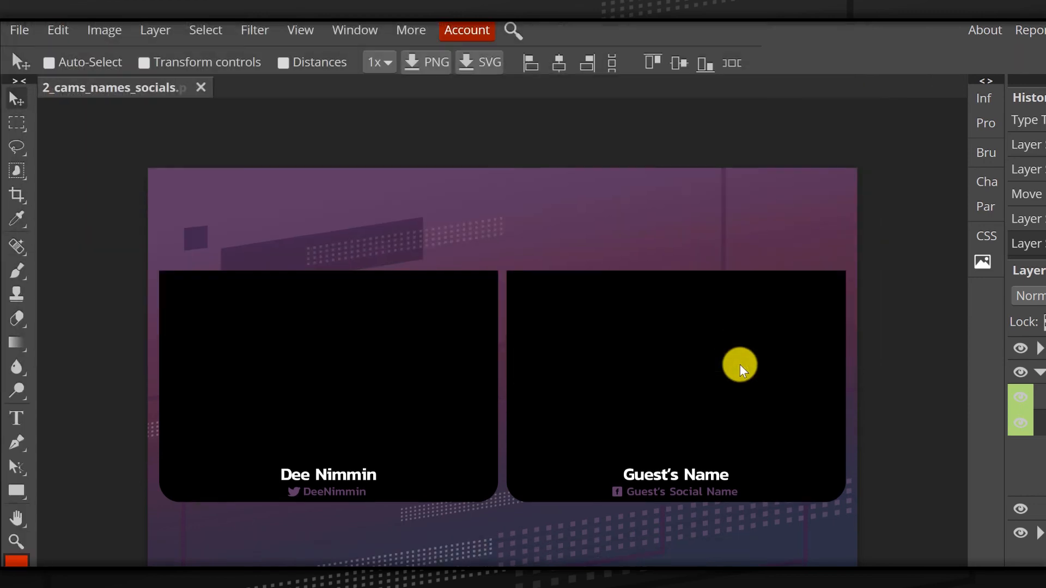